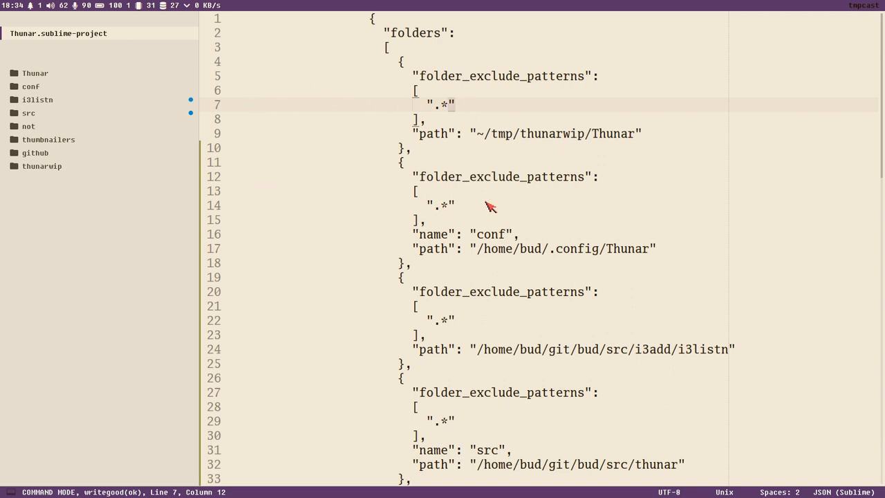
{"action": "mouse_move", "coordinate": [539, 174]}
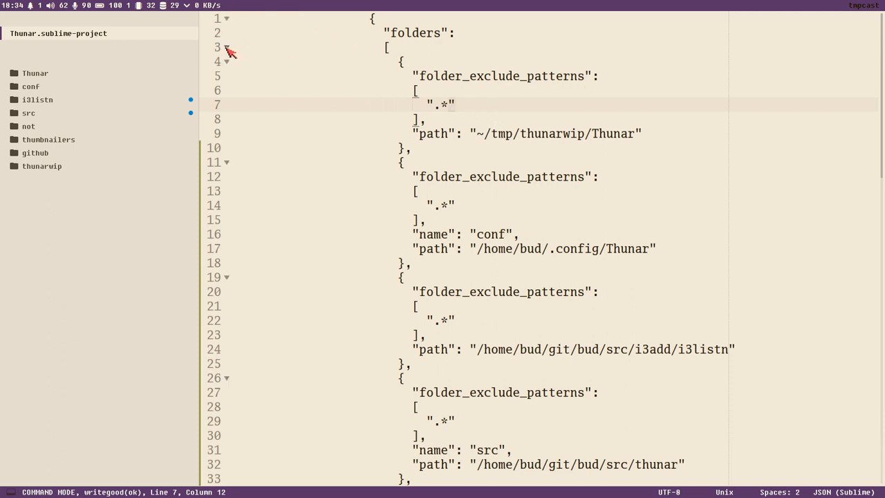
- Fold the folders array, switch to the Thunar project and expand the mnt folder in the sidebar
{"action": "left_click", "coordinate": [227, 47]}
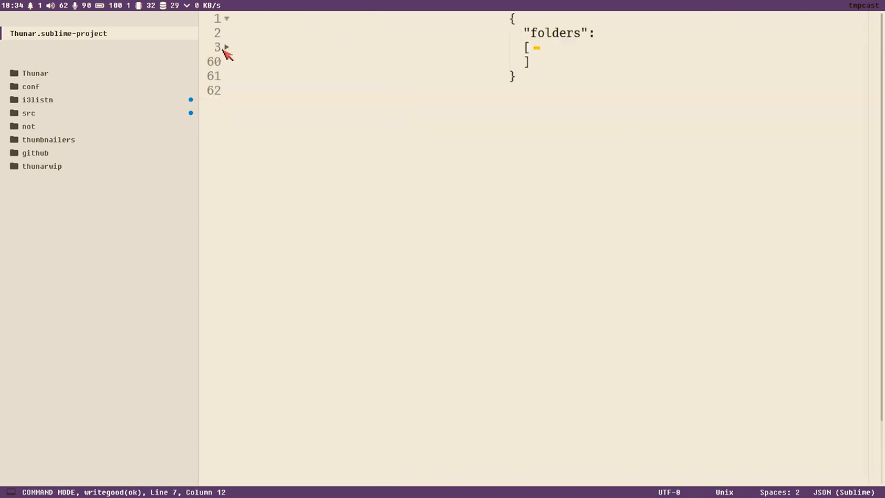
{"action": "left_click", "coordinate": [226, 47]}
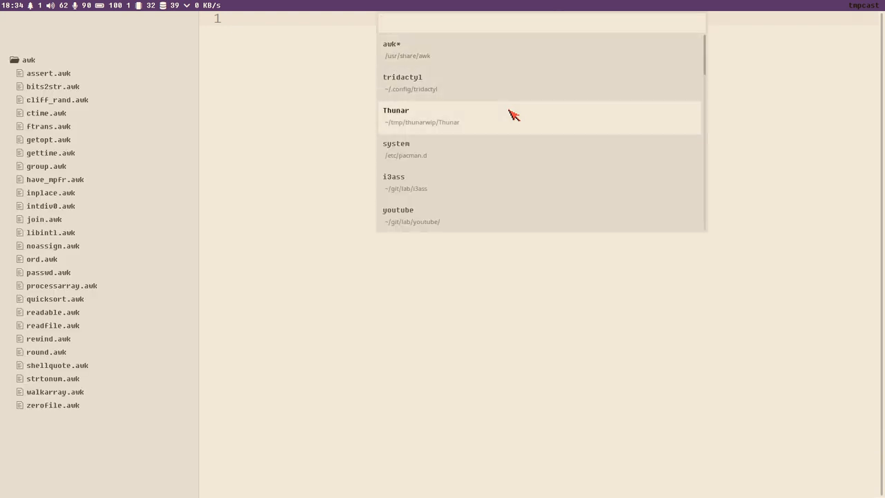
{"action": "left_click", "coordinate": [396, 111]}
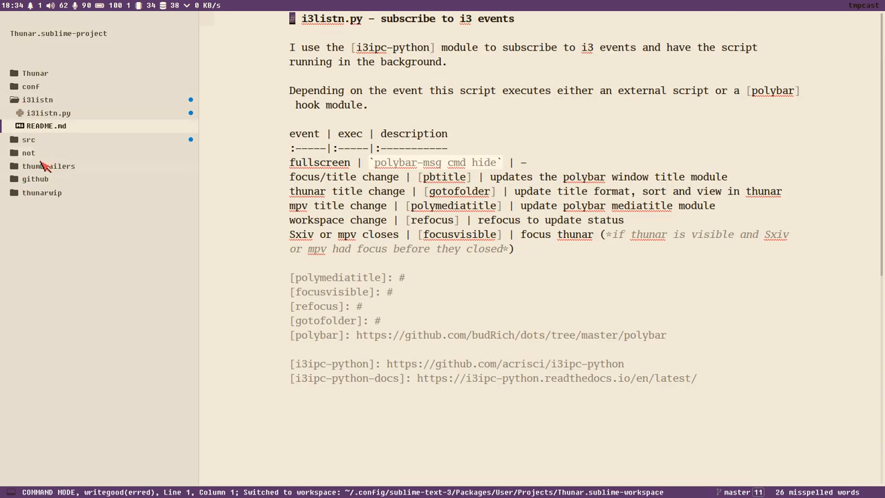
{"action": "left_click", "coordinate": [28, 152]}
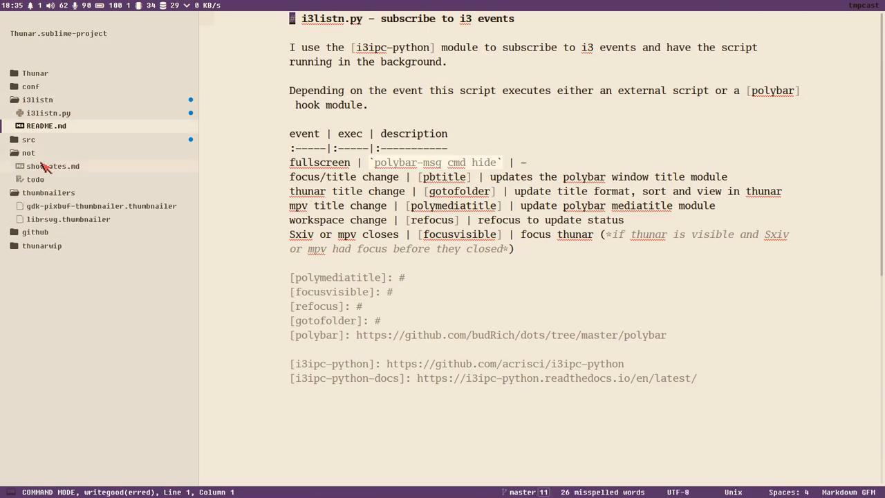
{"action": "left_click", "coordinate": [52, 166]}
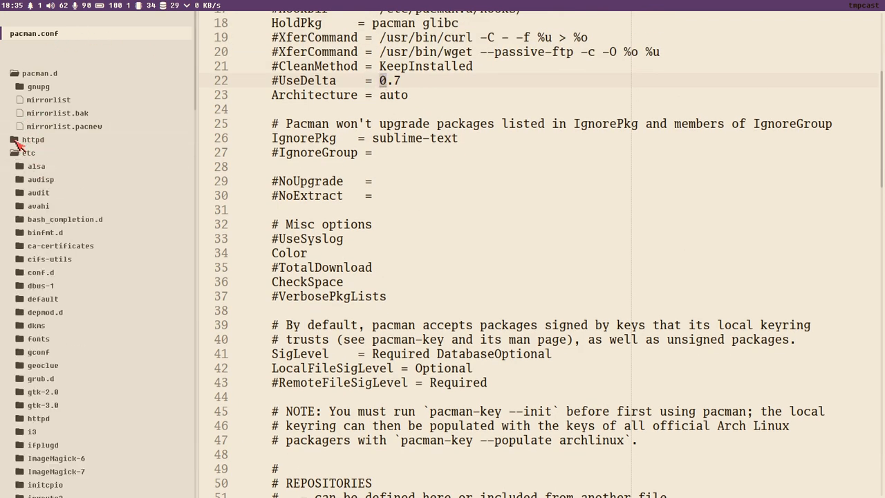
- Select IgnorePkg on line 26 of pacman.conf and comment it out so it reads #IgnorePkg
{"action": "scroll", "scroll_direction": "down", "scroll_amount": 3}
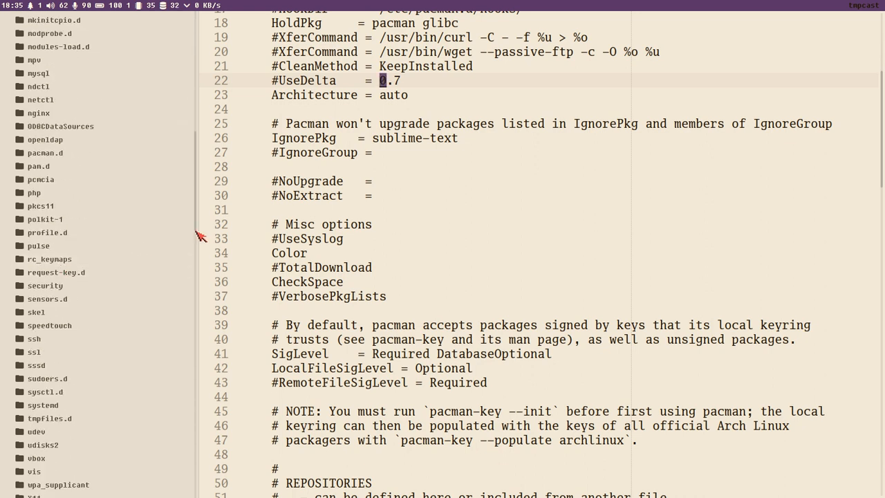
{"action": "mouse_move", "coordinate": [275, 144]}
{"action": "type", "text": "# "}
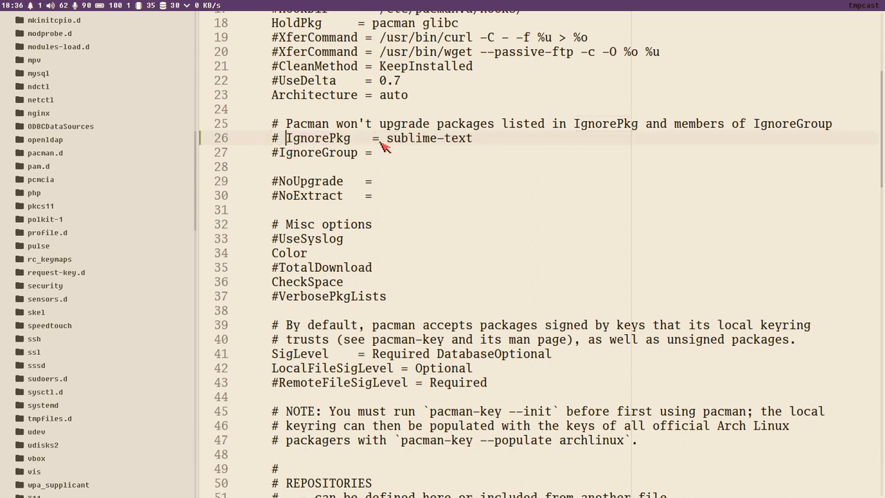
{"action": "double_click", "coordinate": [432, 139]}
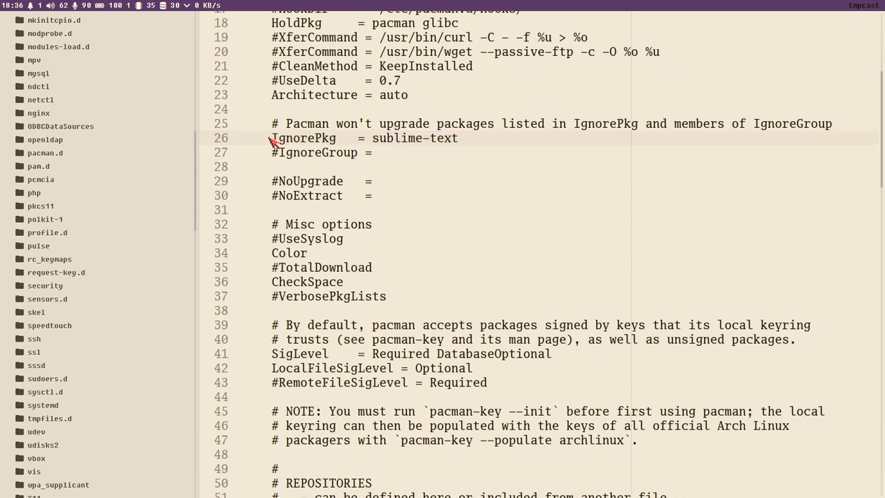
{"action": "double_click", "coordinate": [415, 139]}
{"action": "type", "text": "#"}
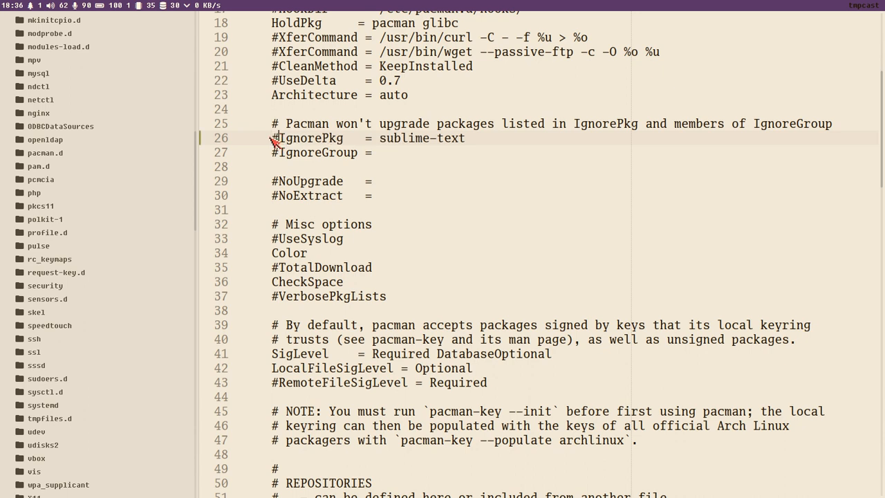
{"action": "mouse_move", "coordinate": [459, 191]}
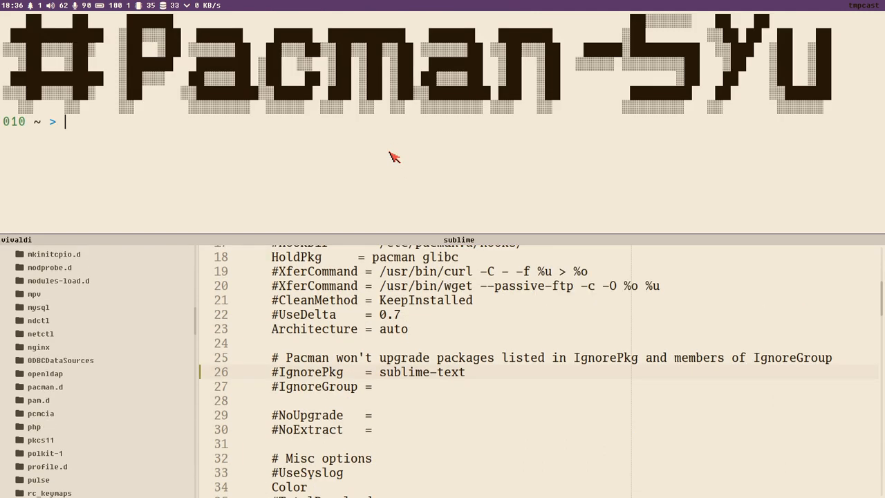
- Run sudo pacman -Syu and answer y so sublime-text upgrades to 3190-1
{"action": "type", "text": "sudo"}
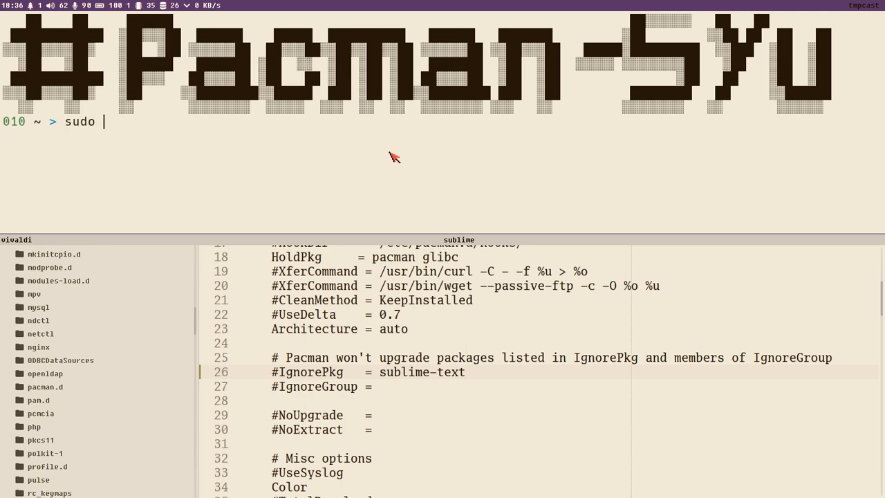
{"action": "type", "text": "p"}
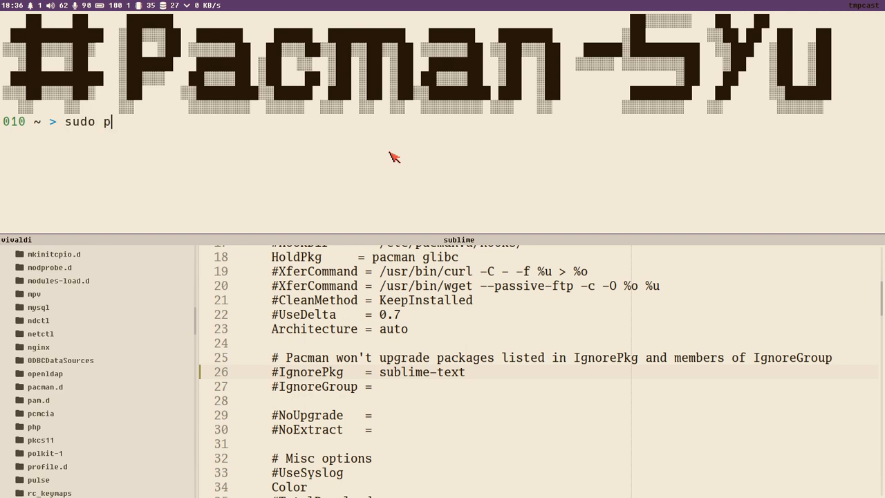
{"action": "type", "text": "acman -"}
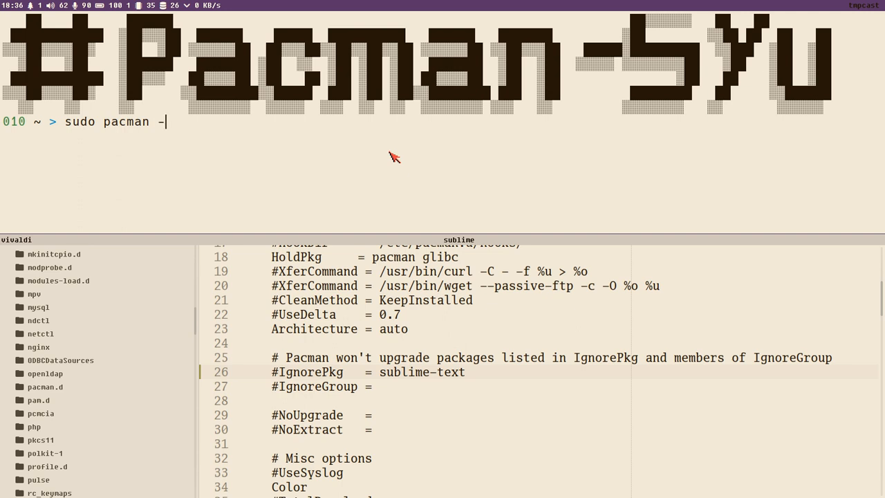
{"action": "type", "text": "Syu"}
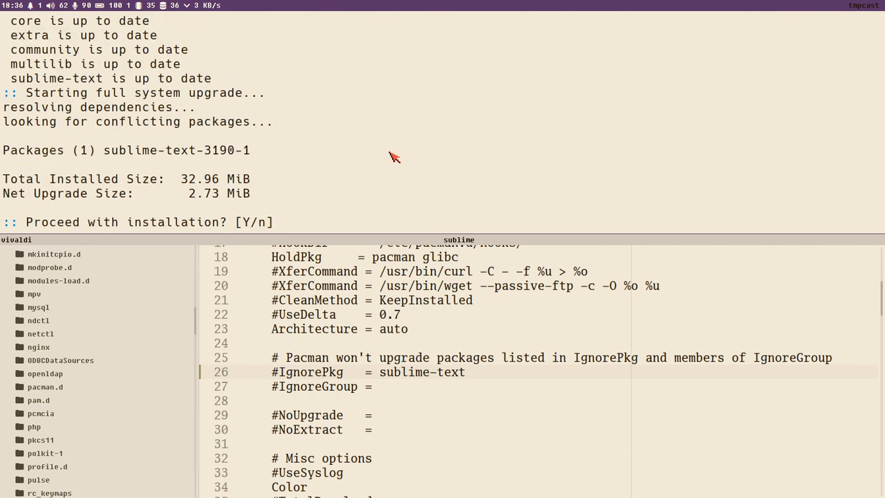
{"action": "mouse_move", "coordinate": [307, 170]}
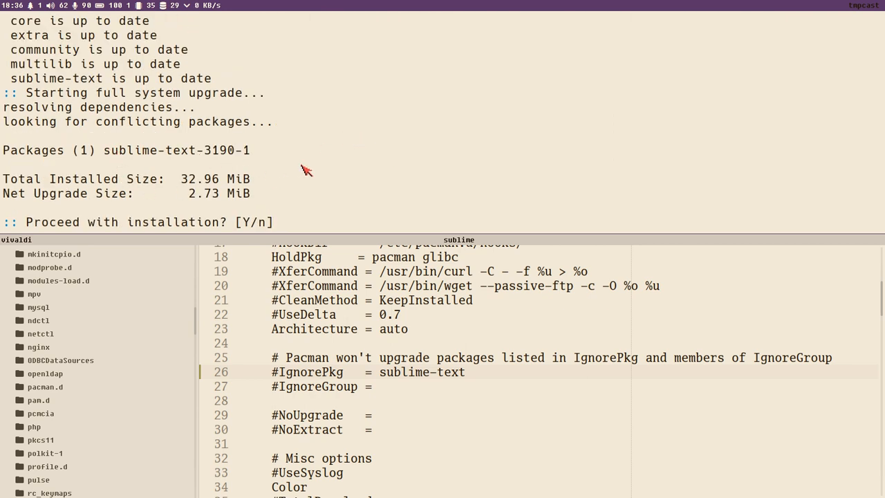
{"action": "type", "text": "y"}
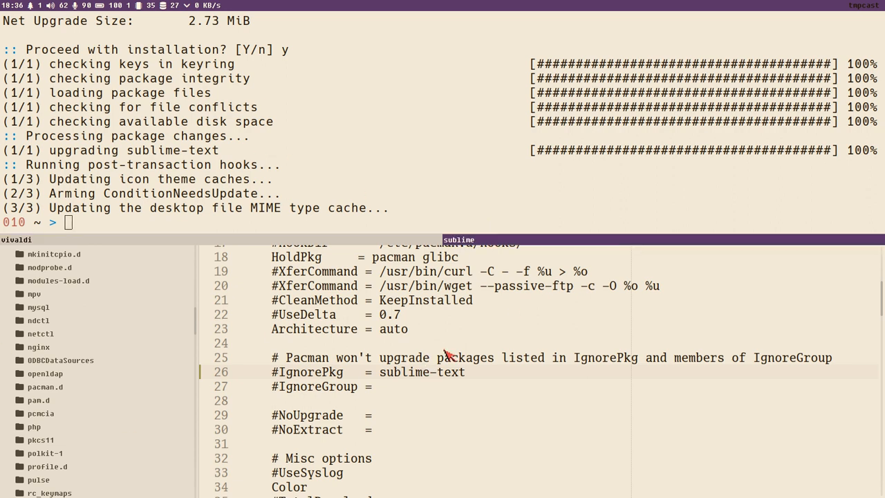
{"action": "mouse_move", "coordinate": [445, 354]}
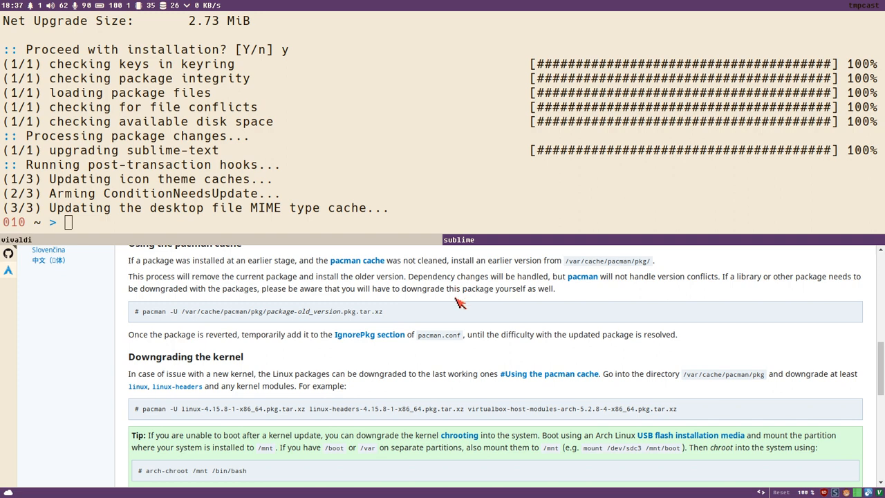
{"action": "mouse_move", "coordinate": [442, 242]}
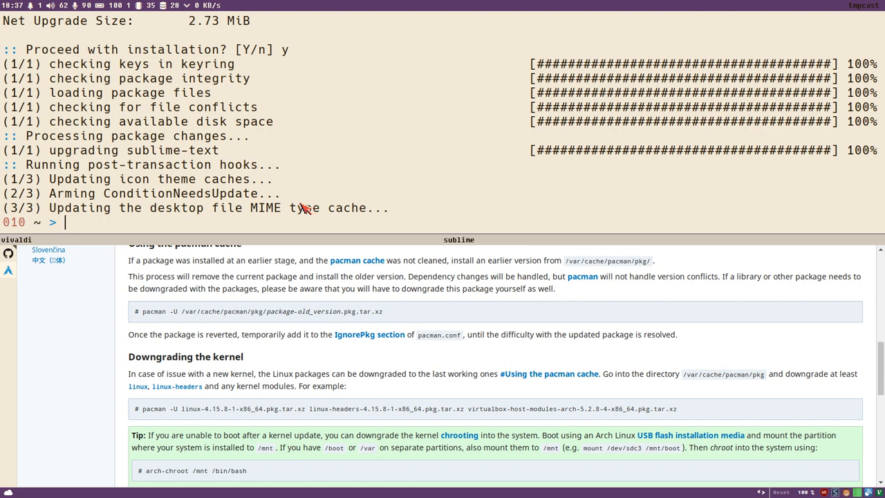
- Run killall sublime_text to stop the running editor
{"action": "type", "text": "killlall subl"}
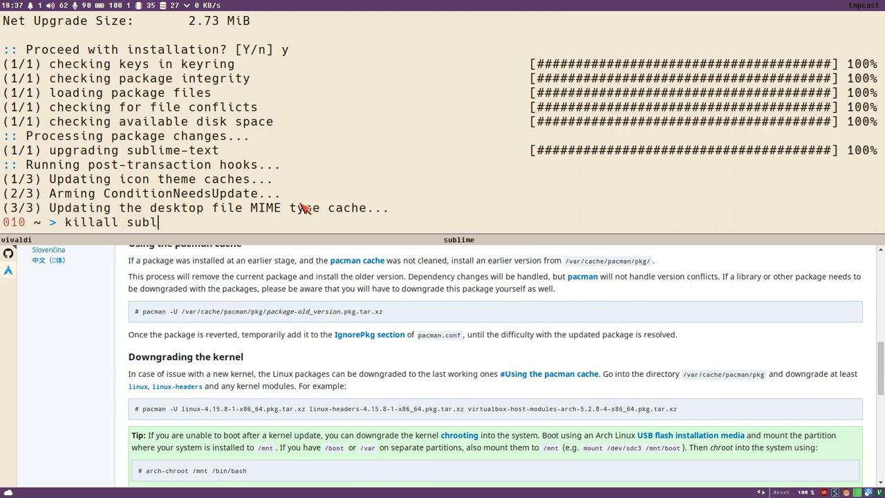
{"action": "type", "text": "ime_text"}
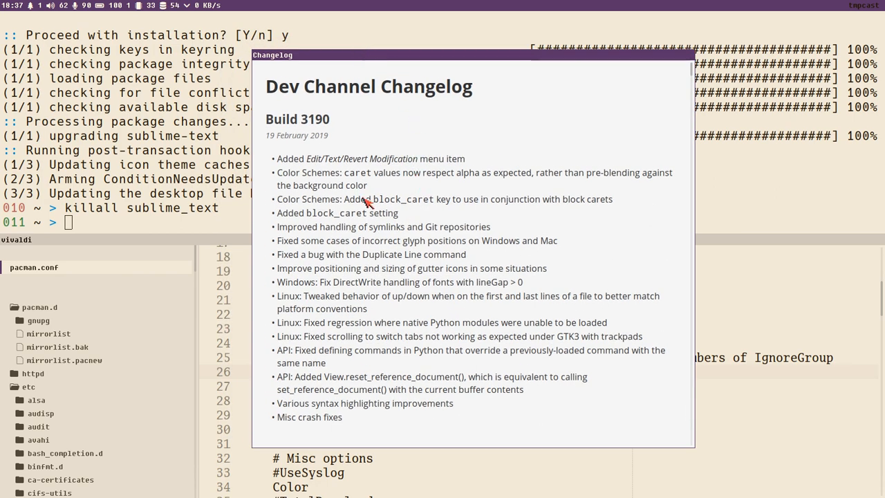
{"action": "mouse_move", "coordinate": [335, 333]}
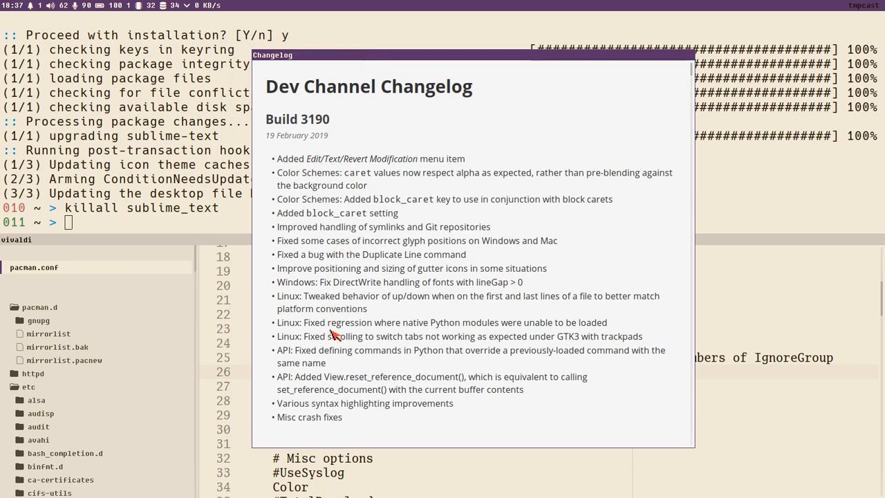
{"action": "mouse_move", "coordinate": [344, 338]}
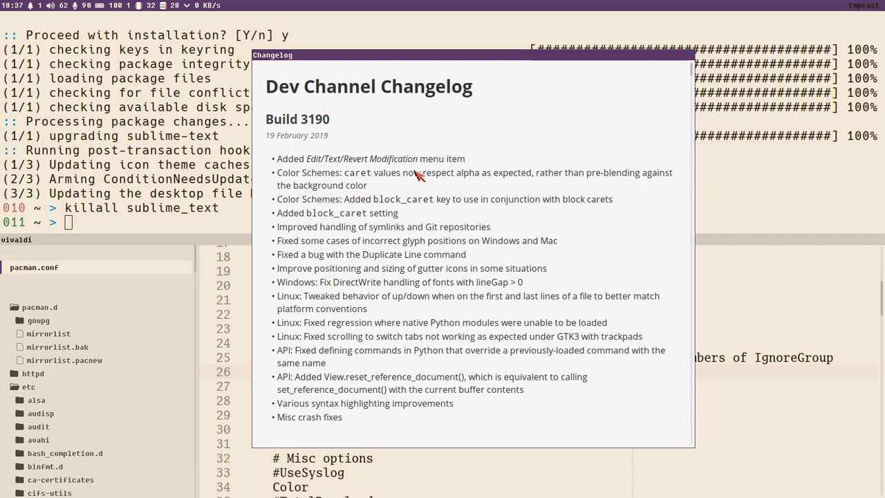
- Scroll the changelog from Build 3190 down through the 3189 and 3188 notes
{"action": "scroll", "scroll_direction": "down", "scroll_amount": 3}
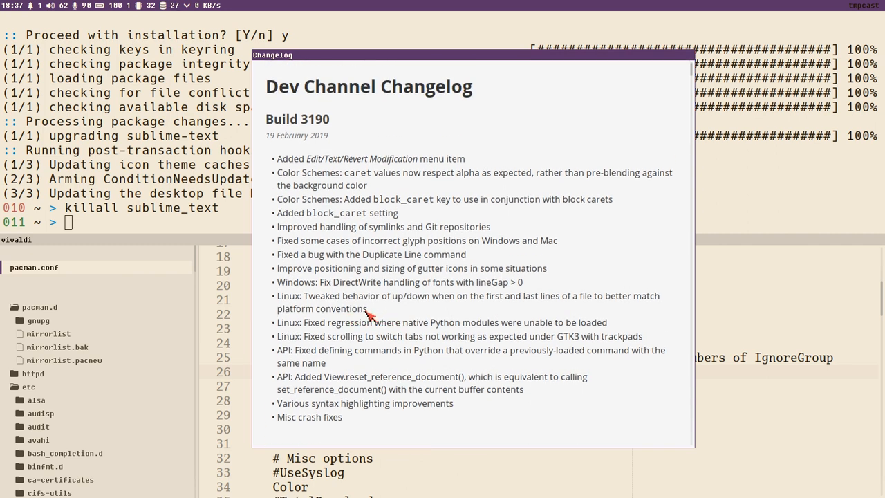
{"action": "mouse_move", "coordinate": [370, 254]}
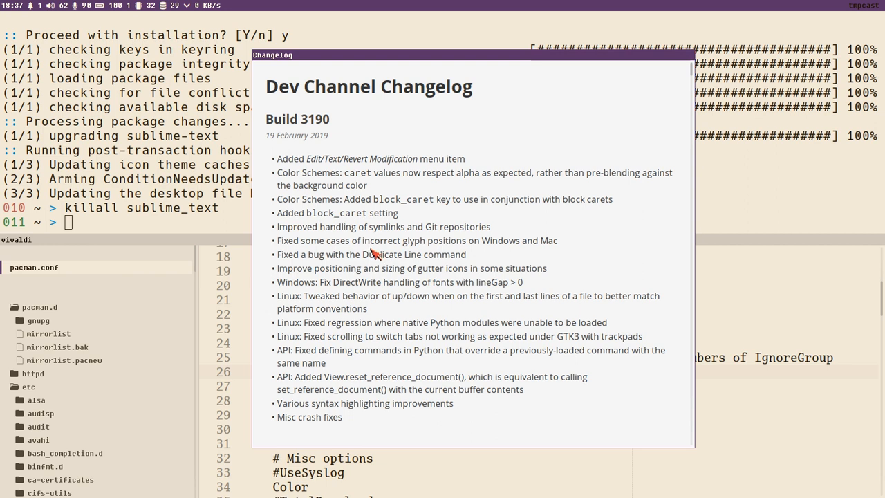
{"action": "mouse_move", "coordinate": [359, 268]}
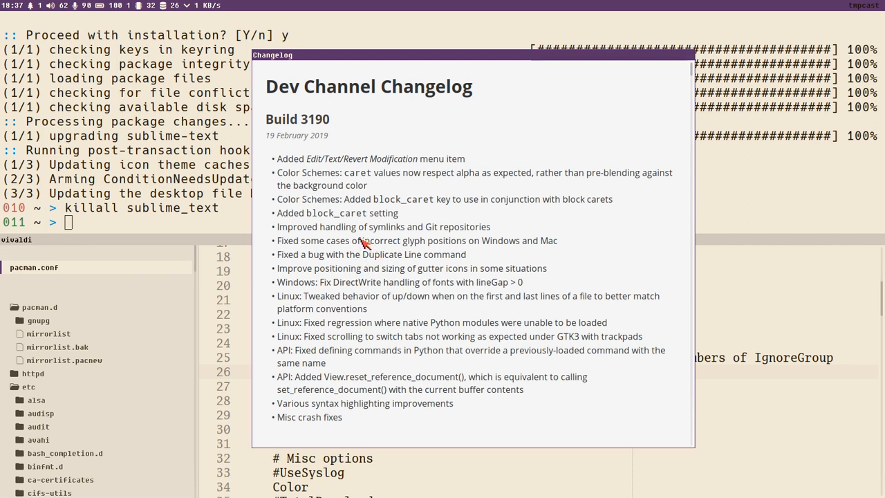
{"action": "mouse_move", "coordinate": [338, 153]}
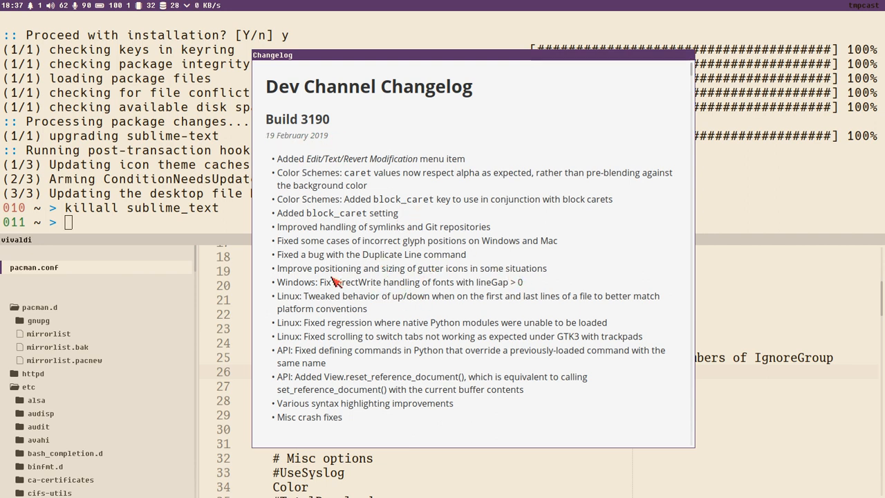
{"action": "mouse_move", "coordinate": [512, 199]}
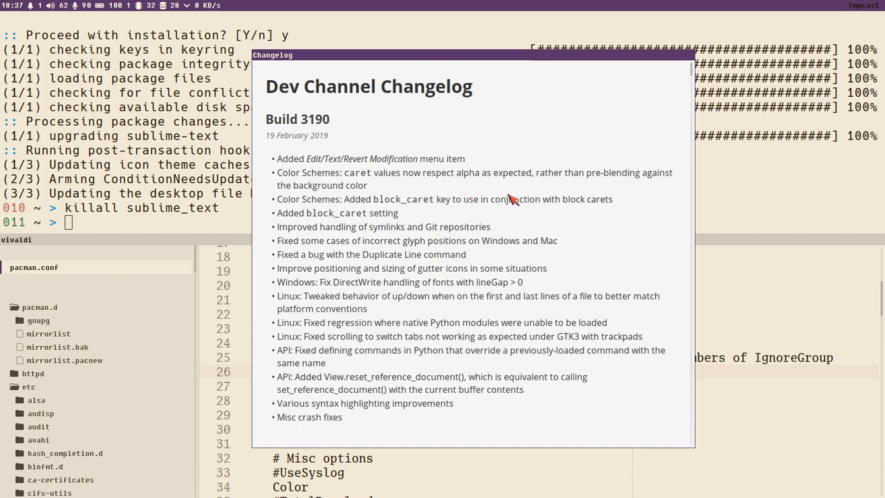
{"action": "mouse_move", "coordinate": [361, 264]}
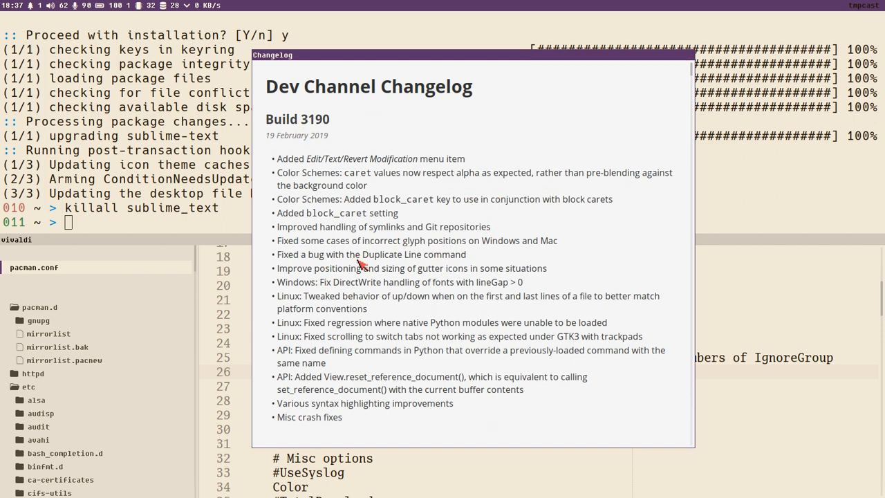
{"action": "scroll", "scroll_direction": "down", "scroll_amount": 3}
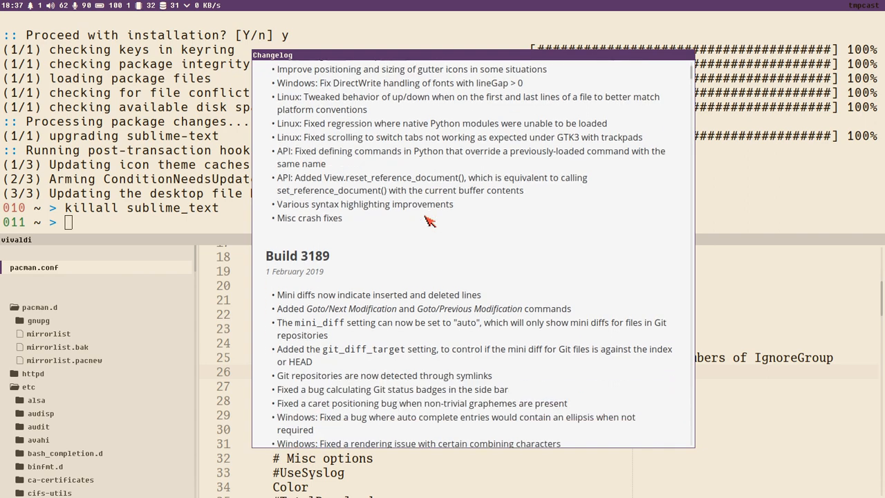
{"action": "scroll", "scroll_direction": "down", "scroll_amount": 3}
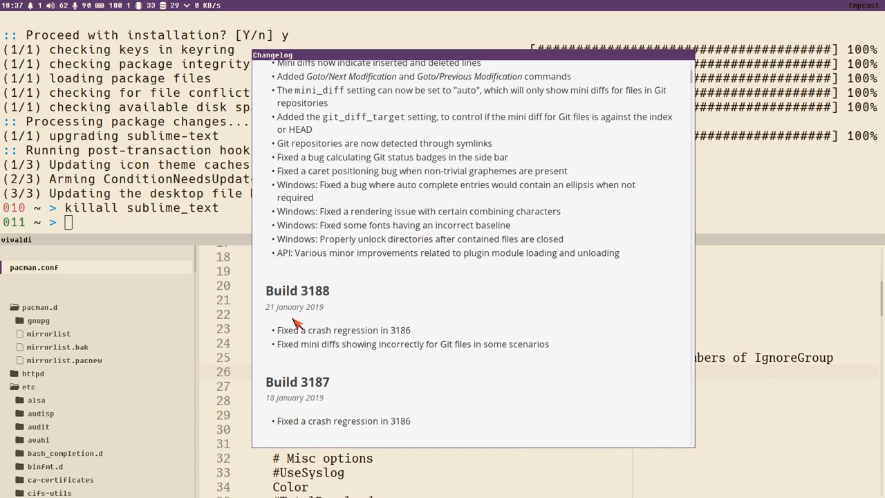
{"action": "mouse_move", "coordinate": [315, 346]}
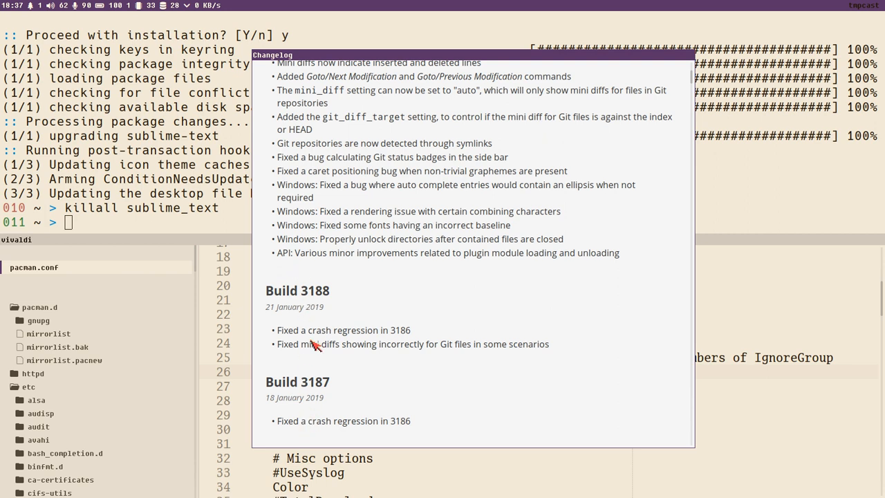
{"action": "mouse_move", "coordinate": [291, 335]}
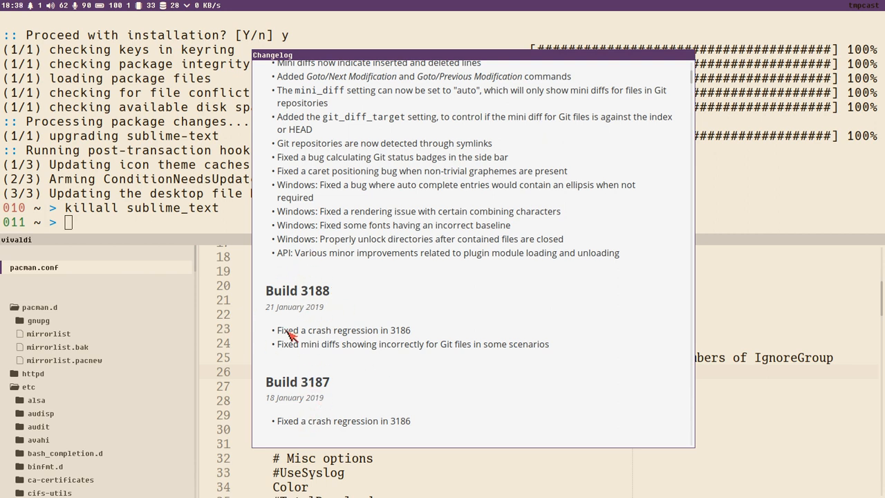
{"action": "mouse_move", "coordinate": [431, 325]}
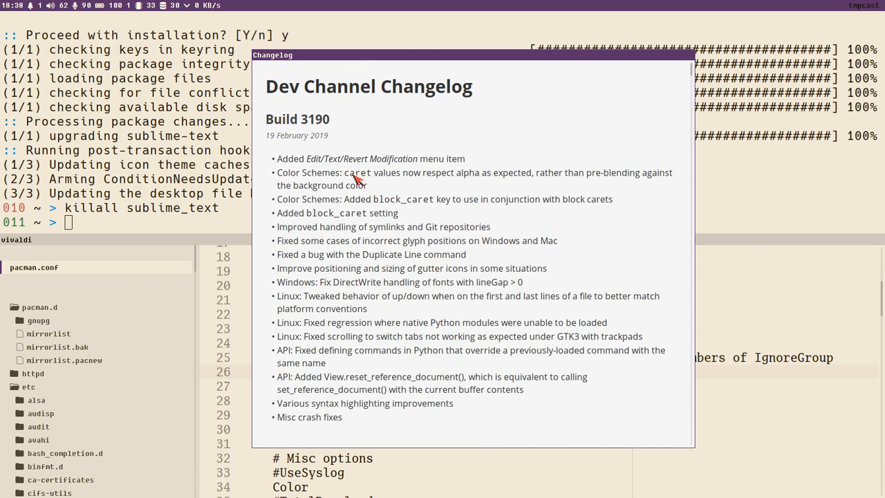
{"action": "mouse_move", "coordinate": [275, 94]}
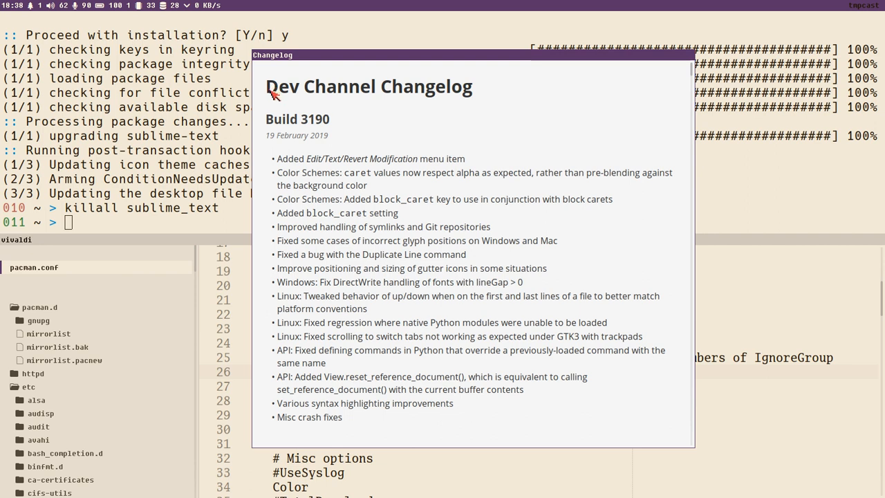
{"action": "mouse_move", "coordinate": [402, 103]}
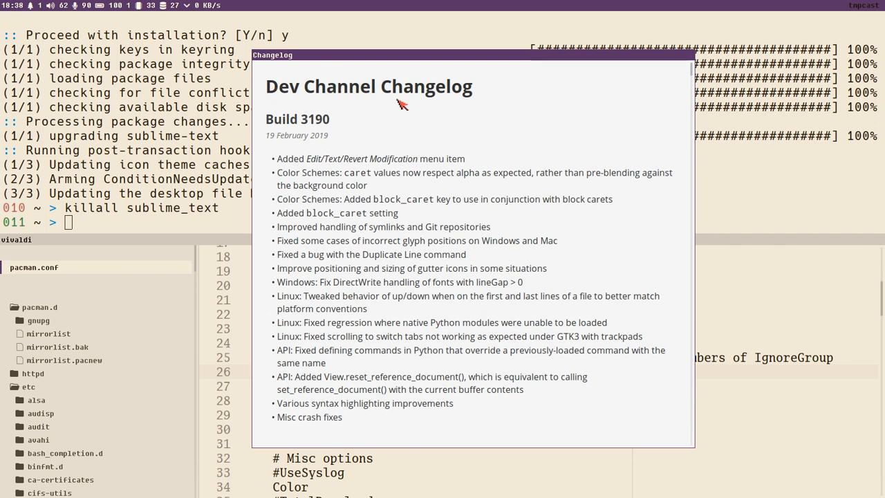
{"action": "mouse_move", "coordinate": [437, 232]}
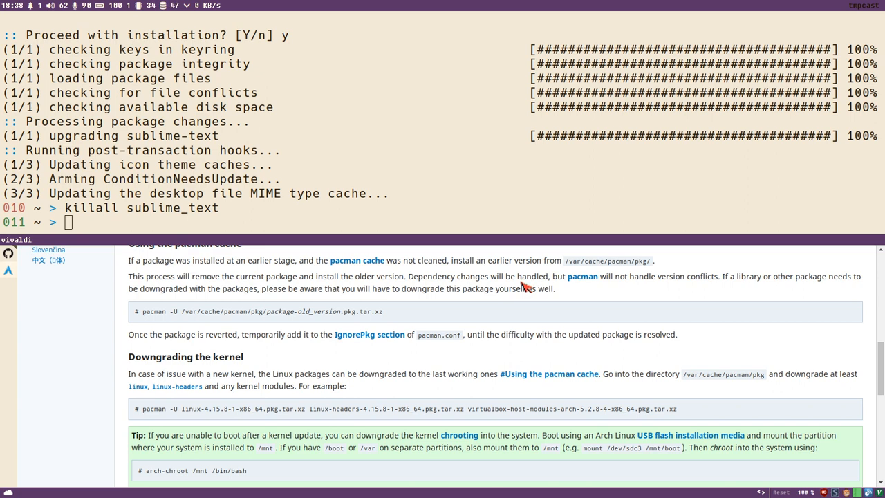
{"action": "mouse_move", "coordinate": [359, 224]}
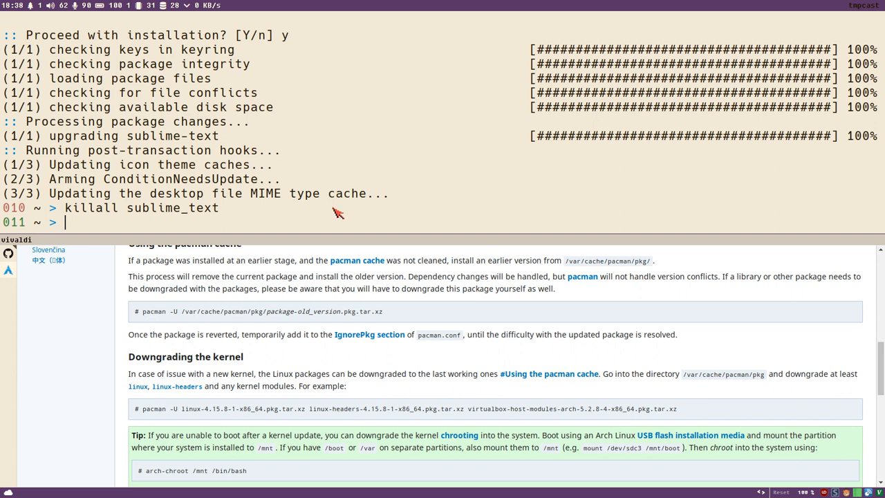
{"action": "mouse_move", "coordinate": [344, 214]}
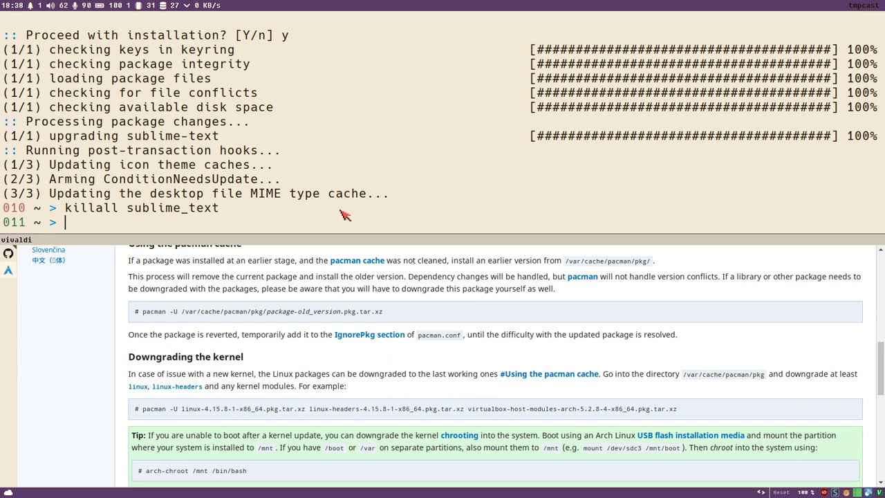
{"action": "mouse_move", "coordinate": [334, 223]}
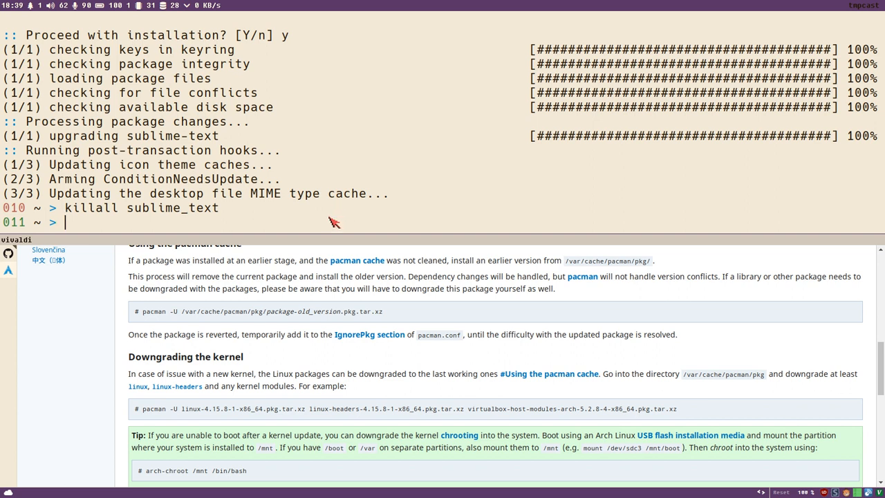
{"action": "mouse_move", "coordinate": [357, 223]}
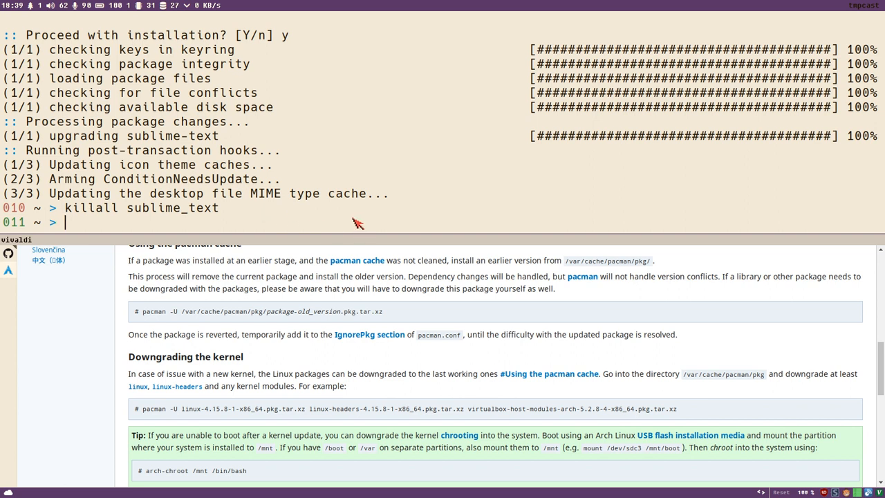
{"action": "mouse_move", "coordinate": [353, 221]}
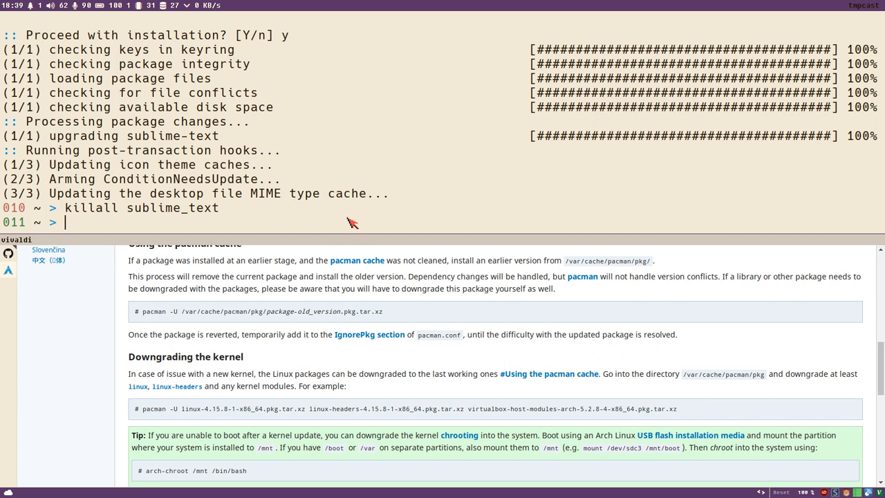
{"action": "mouse_move", "coordinate": [382, 226]}
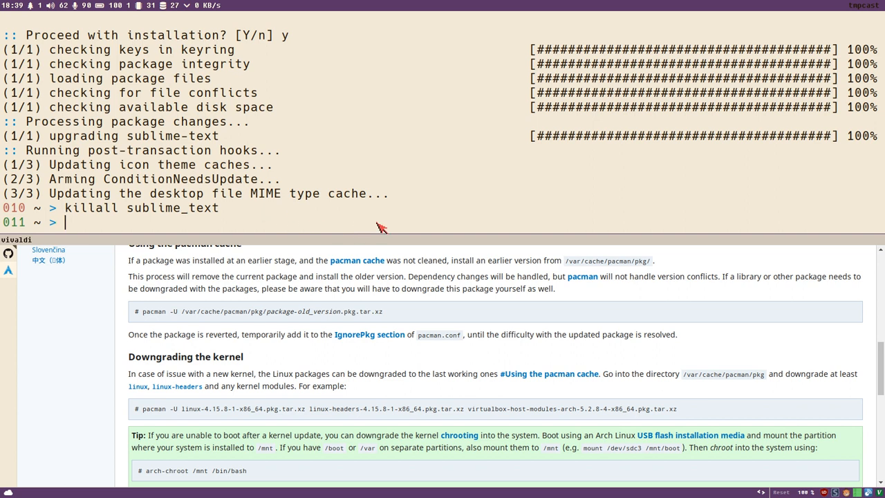
{"action": "mouse_move", "coordinate": [359, 212]}
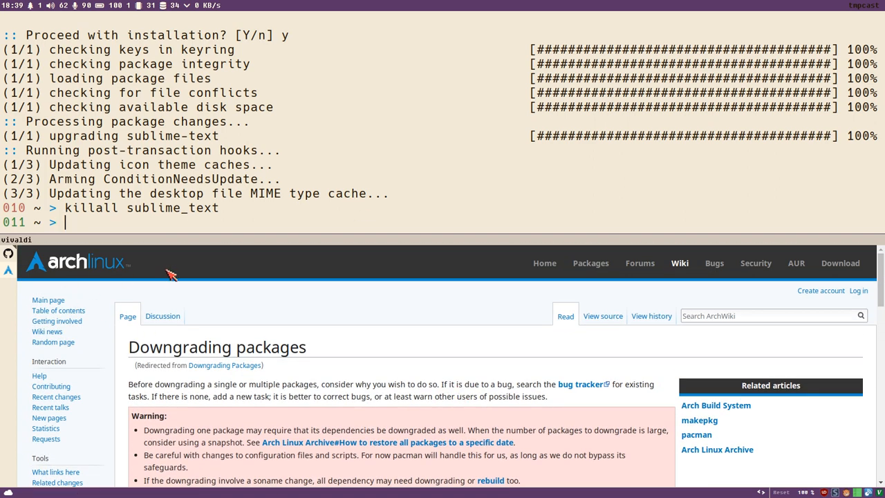
{"action": "scroll", "scroll_direction": "down", "scroll_amount": 3}
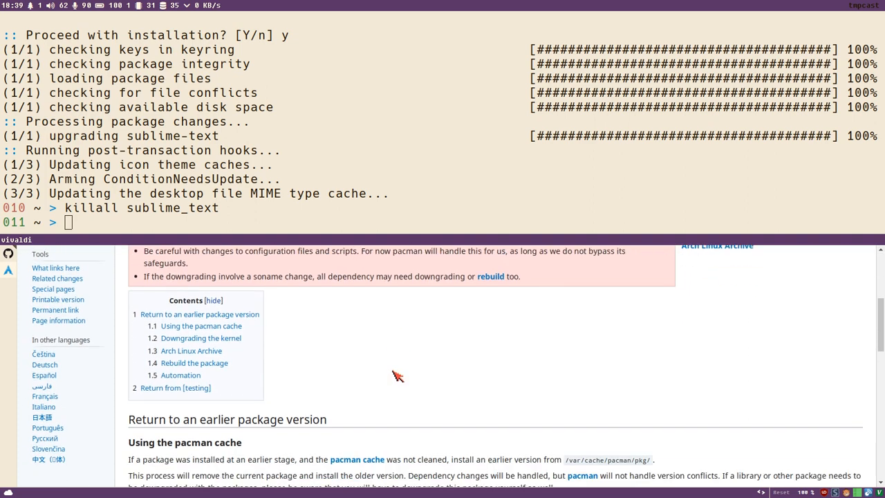
{"action": "scroll", "scroll_direction": "down", "scroll_amount": 3}
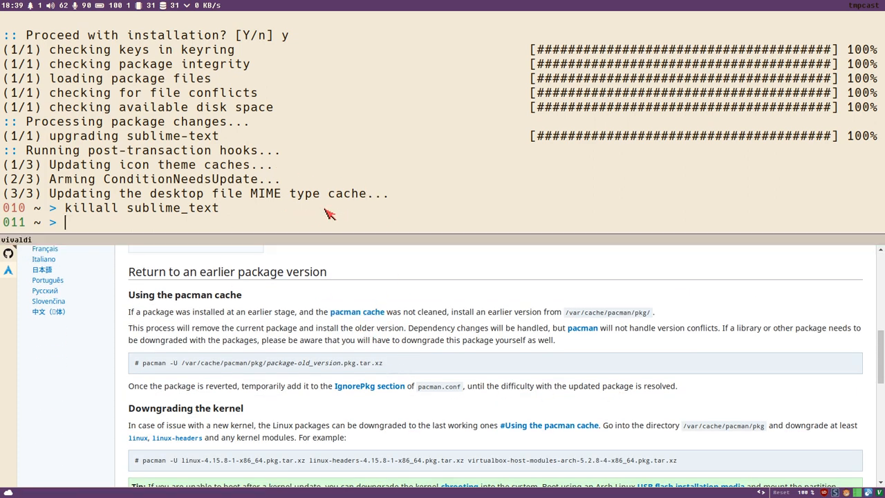
{"action": "mouse_move", "coordinate": [238, 307]}
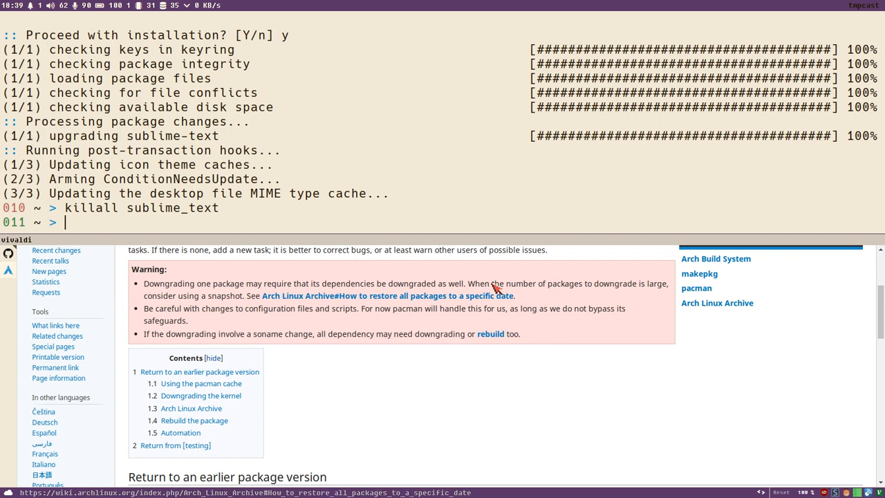
{"action": "scroll", "scroll_direction": "down", "scroll_amount": 3}
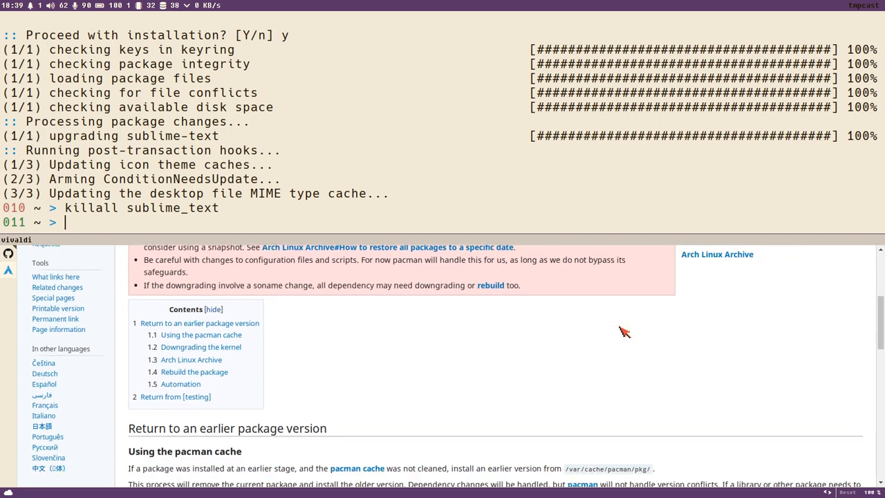
{"action": "scroll", "scroll_direction": "down", "scroll_amount": 3}
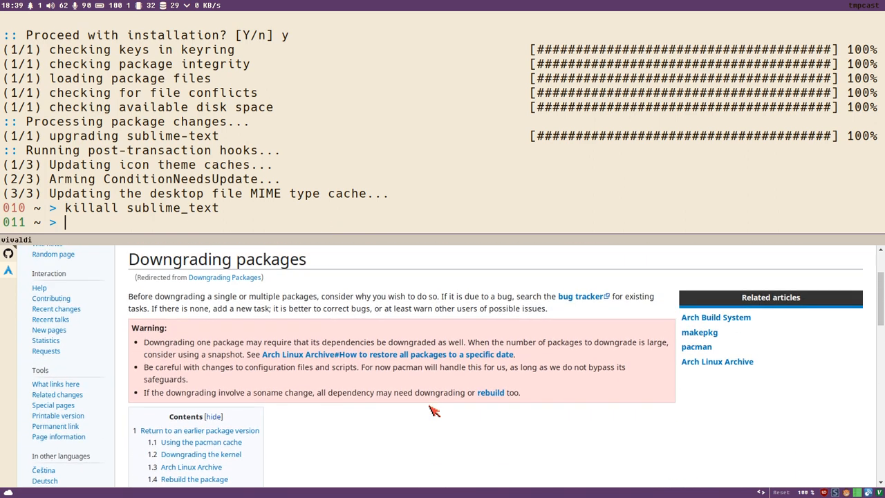
{"action": "scroll", "scroll_direction": "down", "scroll_amount": 3}
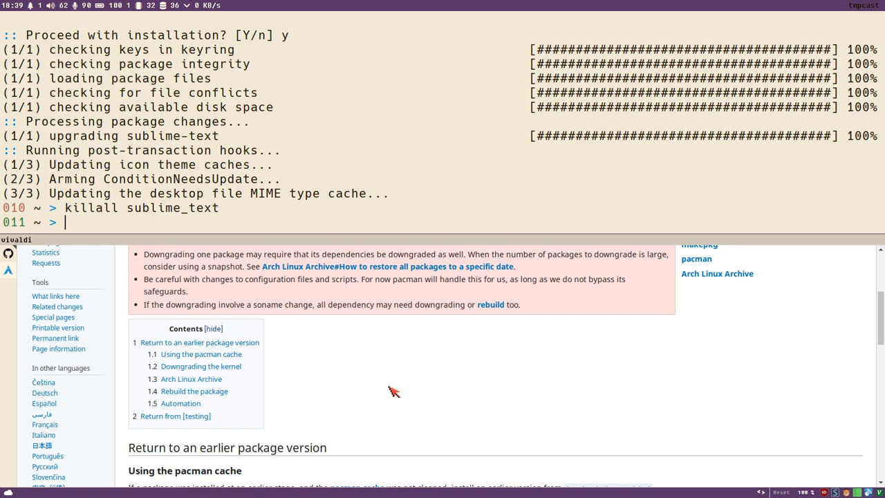
{"action": "scroll", "scroll_direction": "down", "scroll_amount": 3}
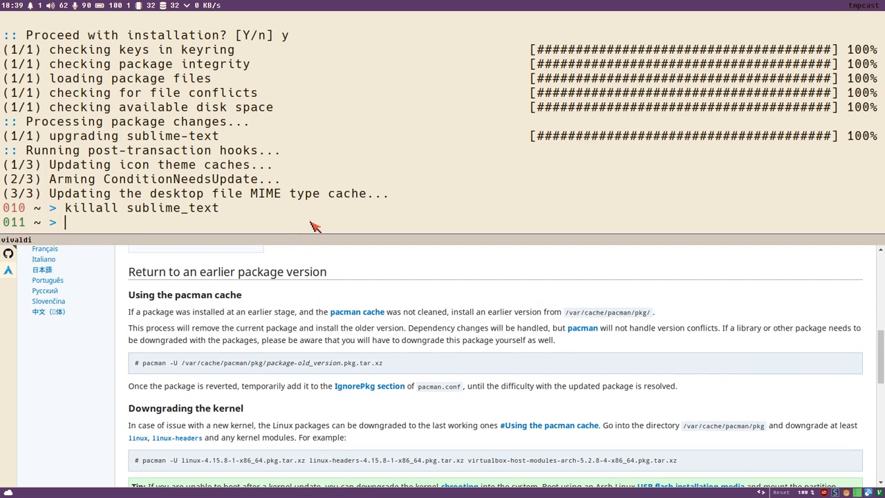
{"action": "mouse_move", "coordinate": [313, 228]}
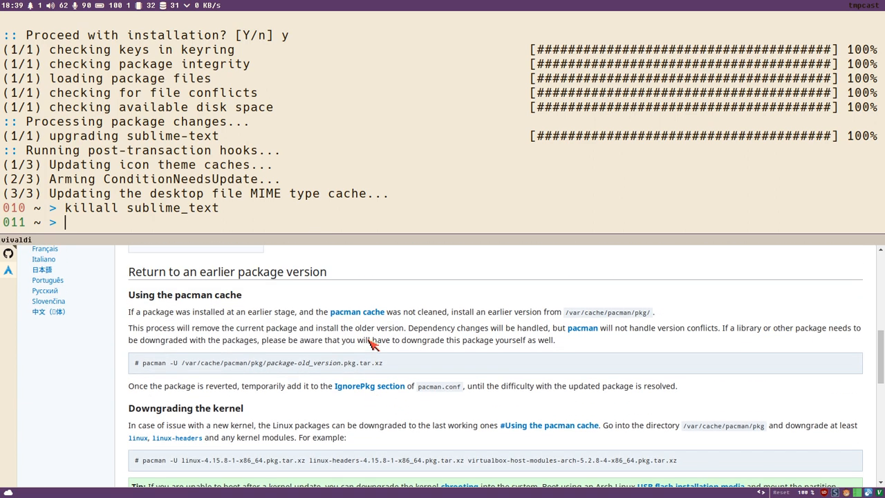
{"action": "mouse_move", "coordinate": [293, 214]}
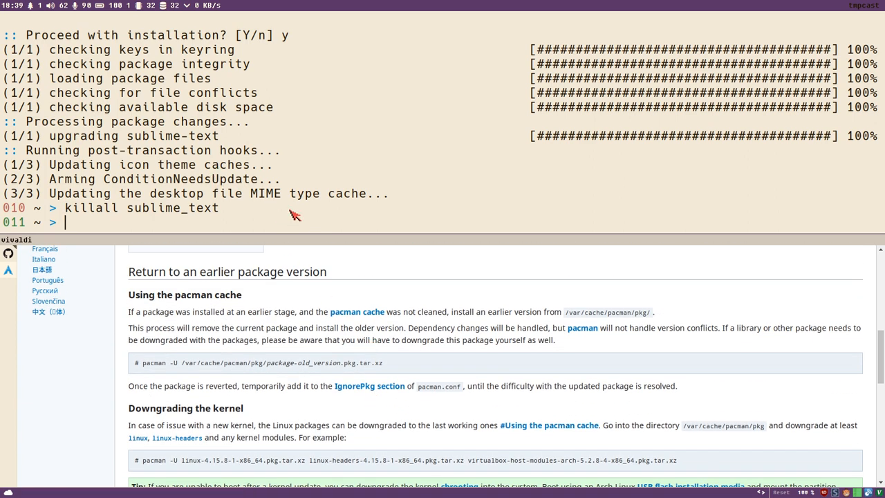
- Enter sudo pacman -R sublime_text, fixing a stray s, and run it
{"action": "type", "text": "sudo pacm"}
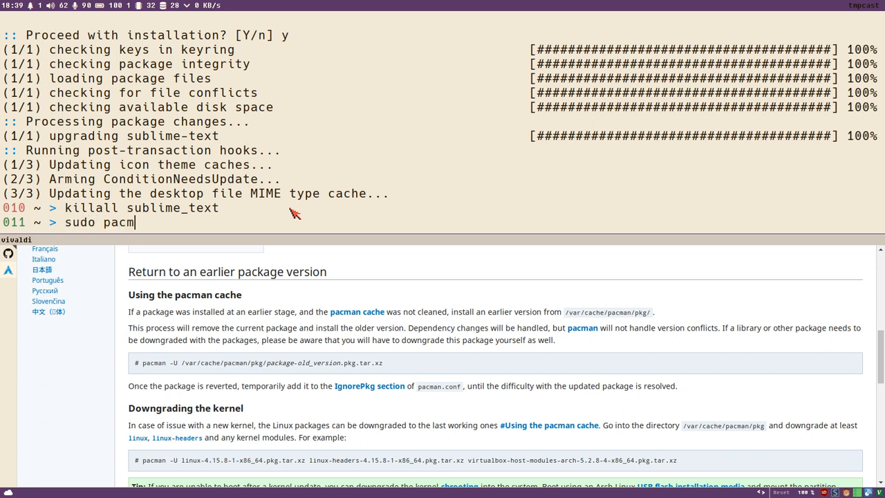
{"action": "type", "text": "an"}
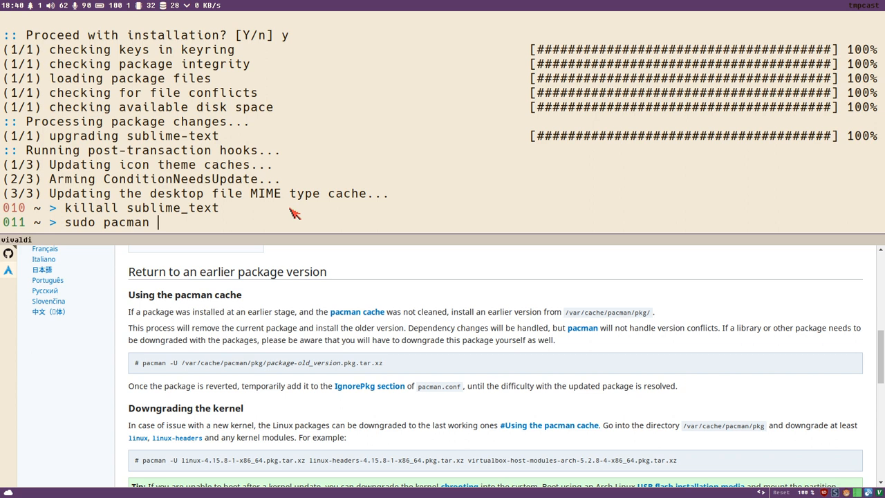
{"action": "type", "text": "-R"}
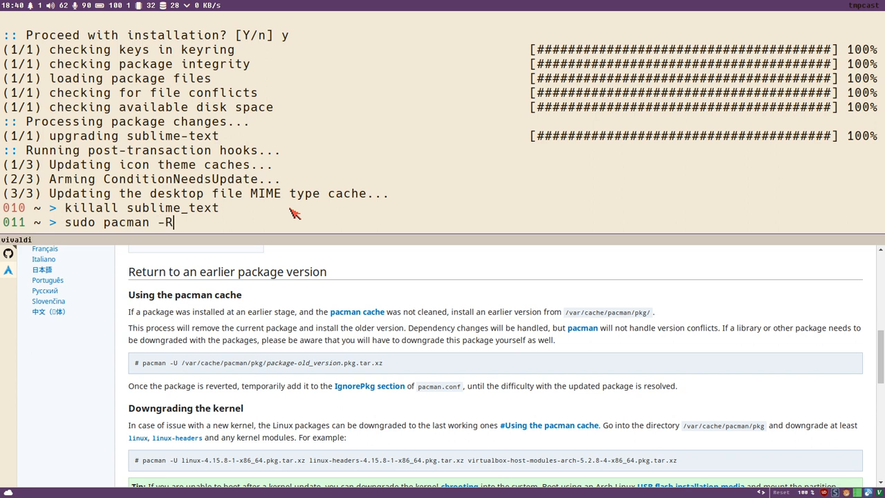
{"action": "type", "text": "sublime_"}
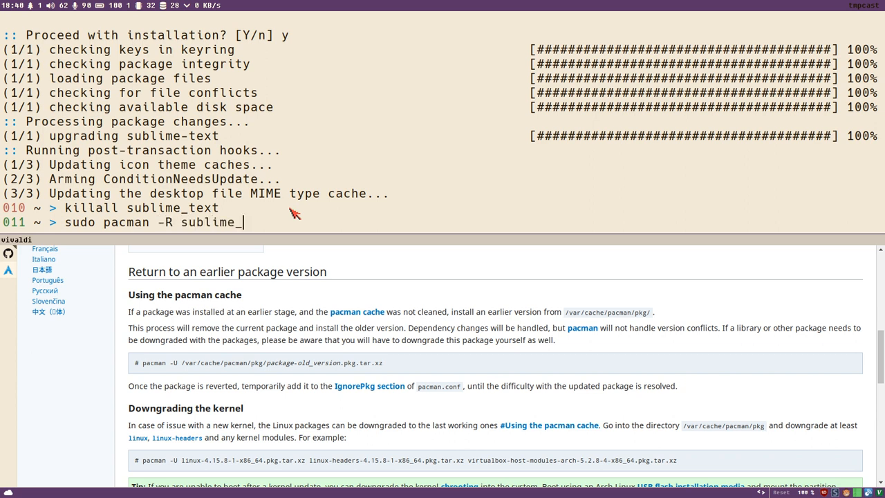
{"action": "type", "text": "text"}
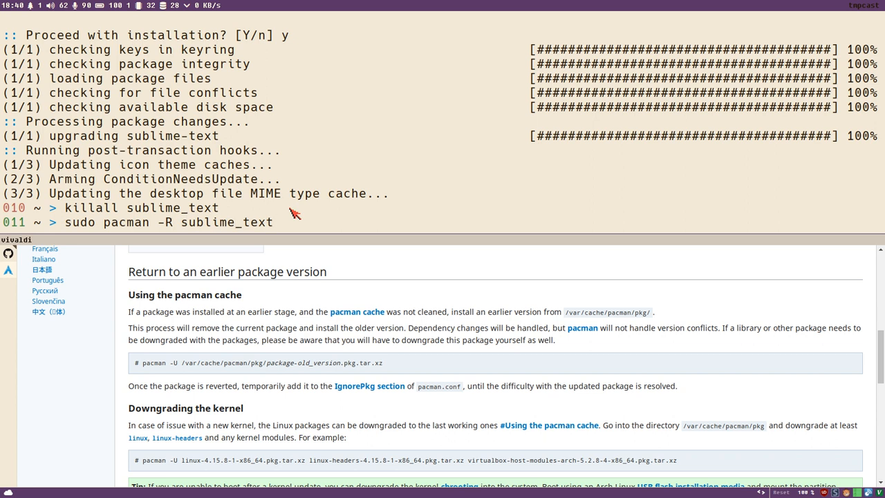
{"action": "type", "text": "s"}
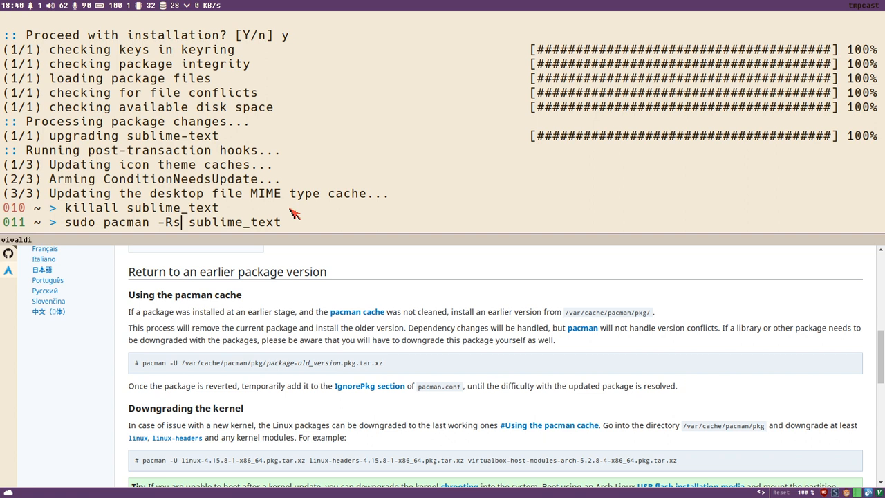
{"action": "key", "text": "BackSpace"}
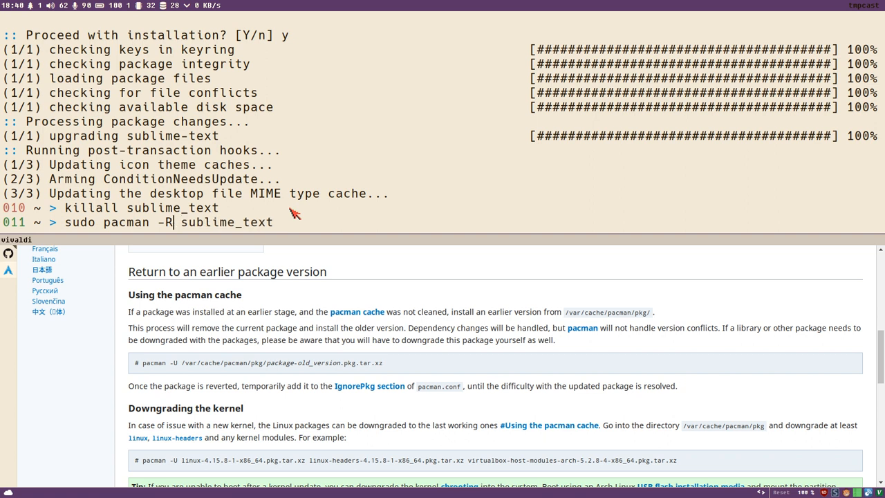
{"action": "key", "text": "Return"}
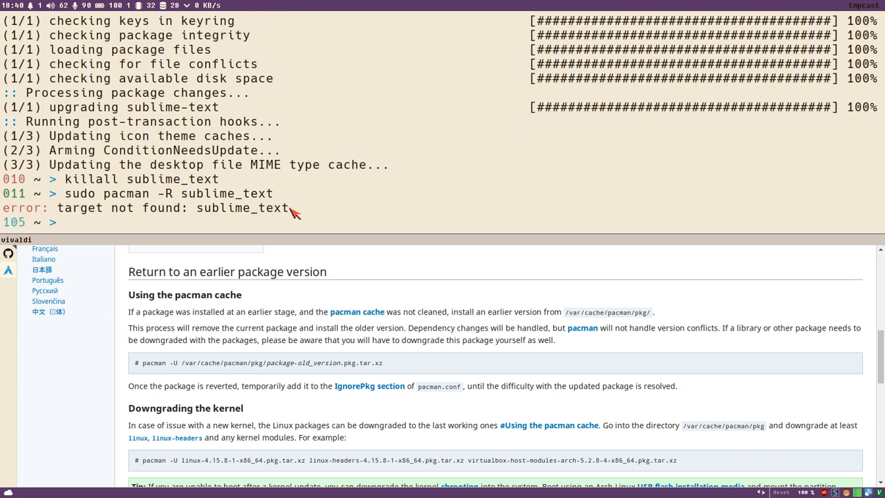
- Remove sublime_text with pacman -R, confirm with y, and verify subl no longer exists
{"action": "type", "text": "sudo pacman -R sublime_text"}
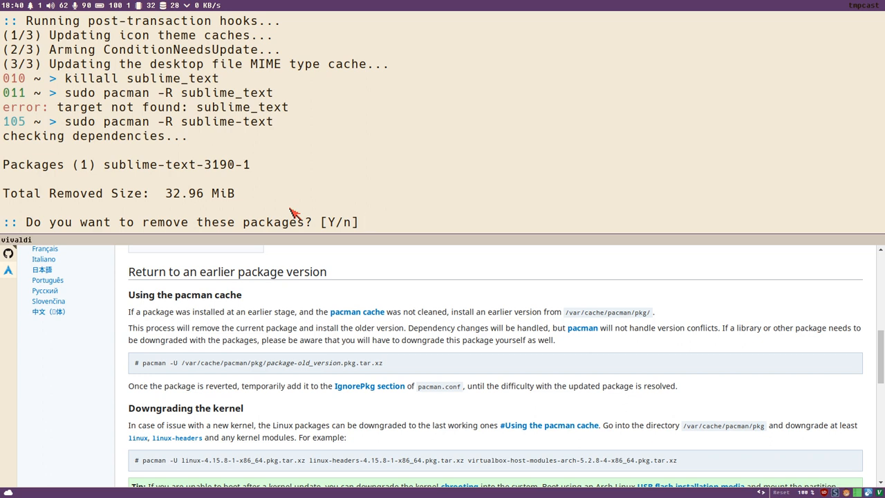
{"action": "type", "text": "y"}
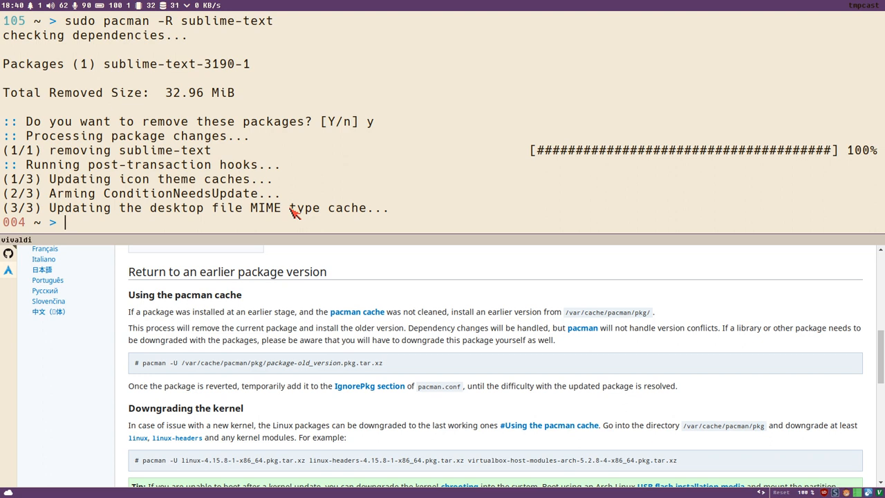
{"action": "type", "text": "subl"}
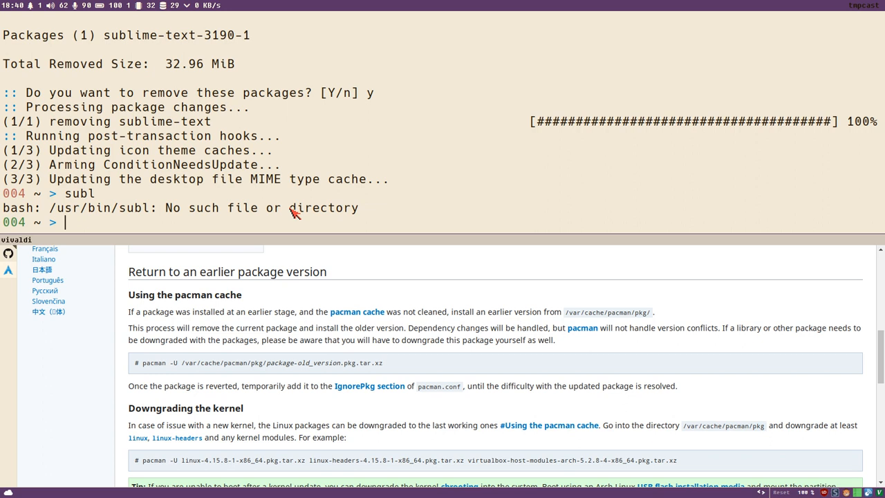
{"action": "mouse_move", "coordinate": [249, 351]}
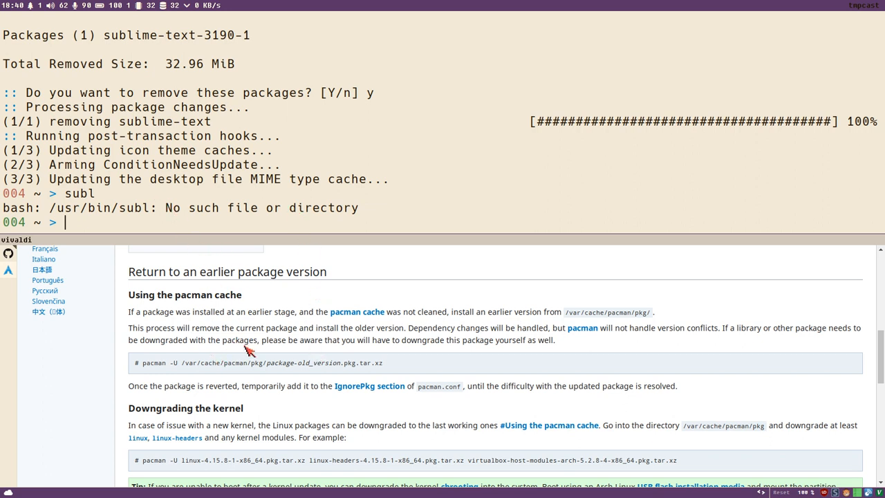
{"action": "mouse_move", "coordinate": [227, 227]}
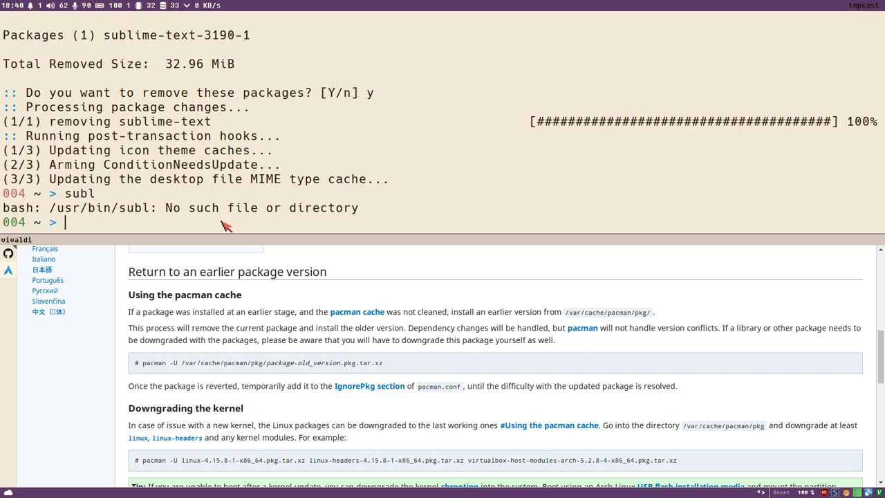
- Change into /var/cache/pacman/pkg and look through the cached package files
{"action": "type", "text": "cd"}
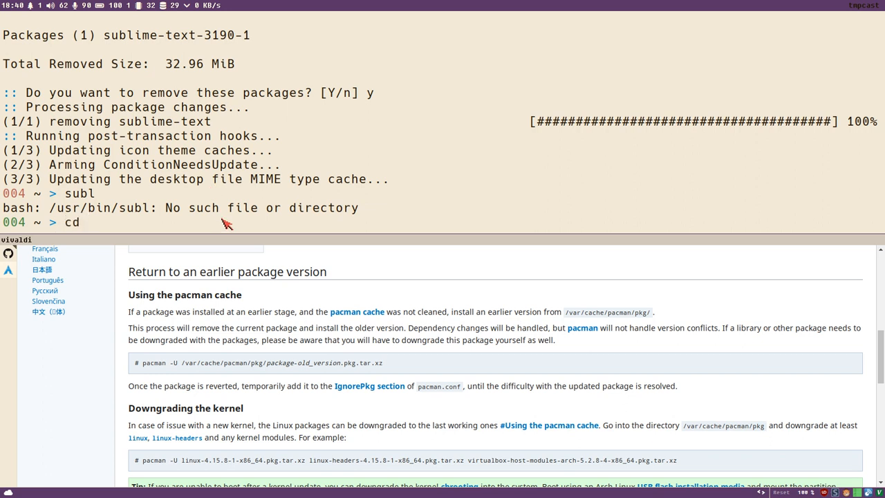
{"action": "type", "text": "/var/ca"}
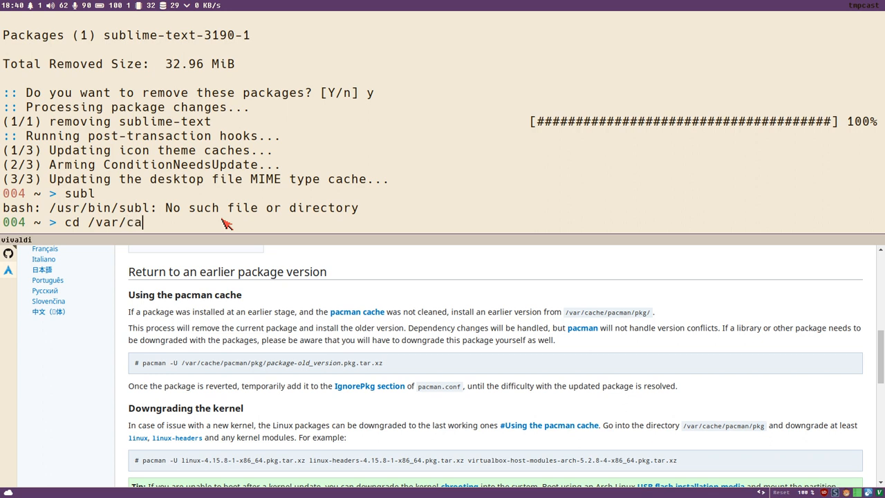
{"action": "type", "text": "che/p"}
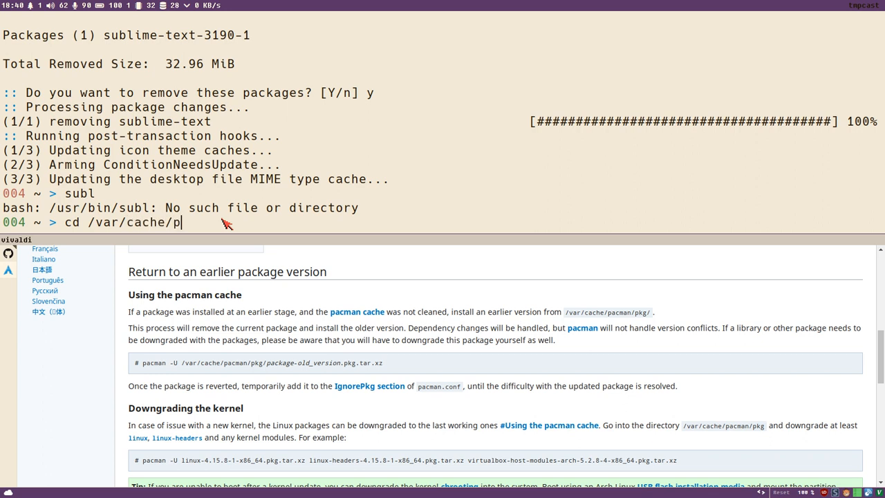
{"action": "type", "text": "acman"}
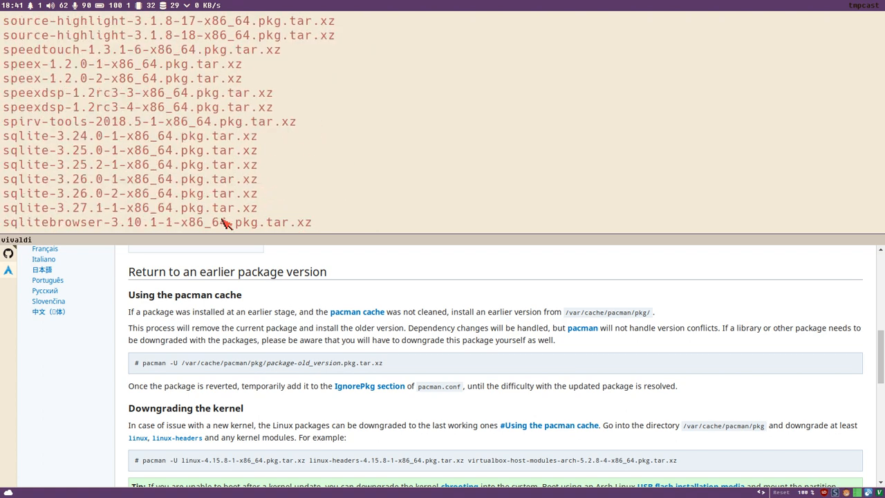
{"action": "scroll", "scroll_direction": "down", "scroll_amount": 3}
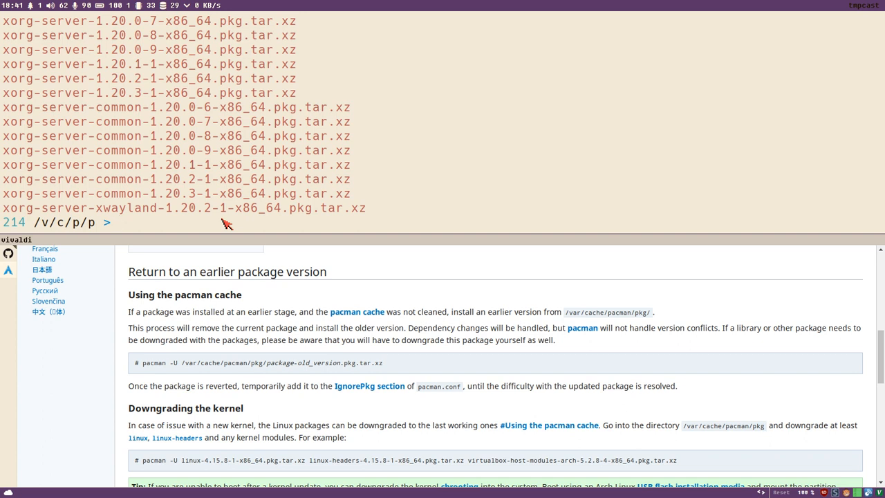
- List the cached sublime-text packages and pick out the 3190 version number
{"action": "type", "text": "ls"}
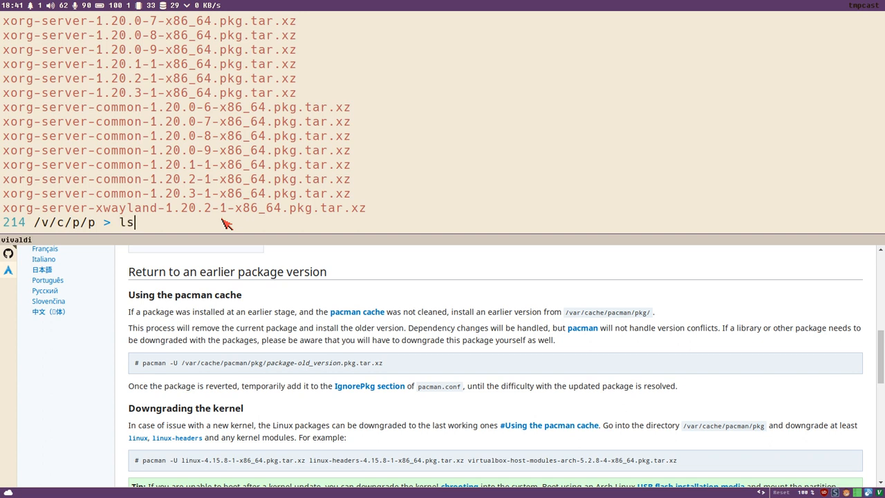
{"action": "type", "text": "s"}
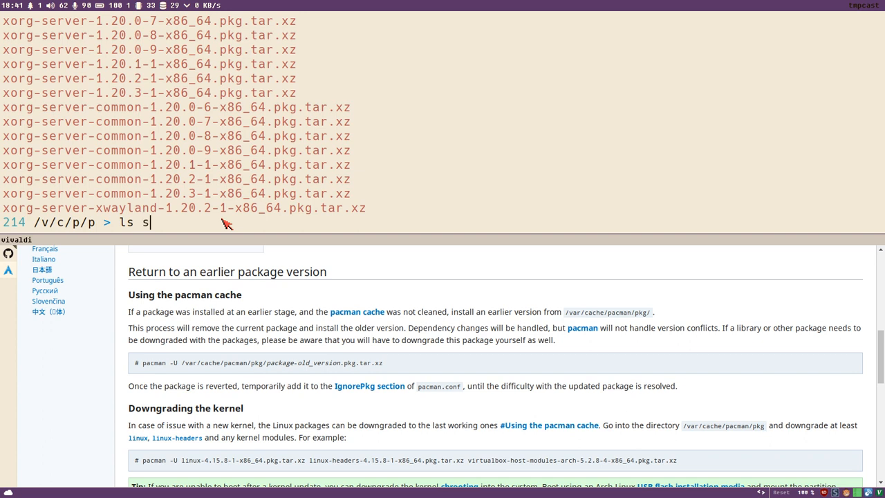
{"action": "type", "text": "ublime-"}
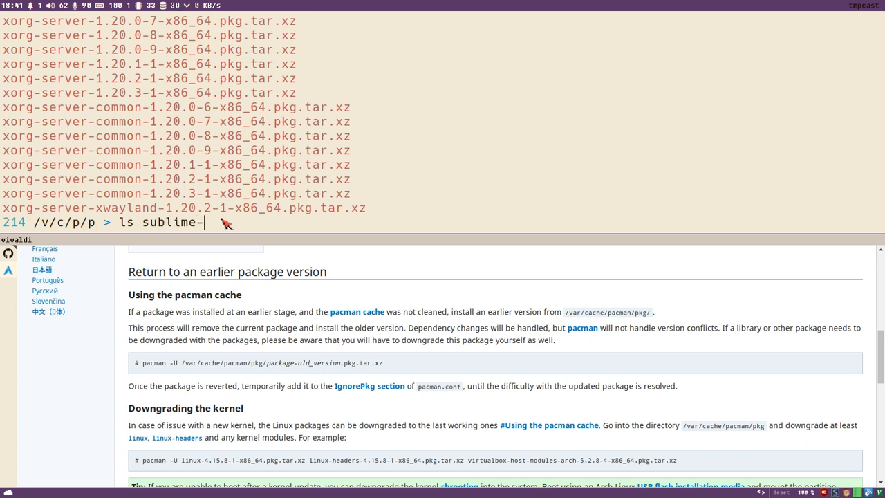
{"action": "type", "text": "text*"}
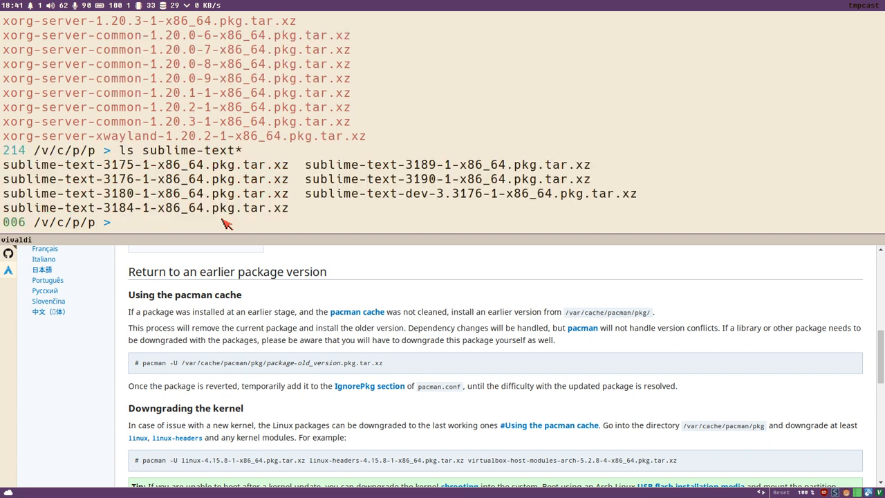
{"action": "mouse_move", "coordinate": [390, 199]}
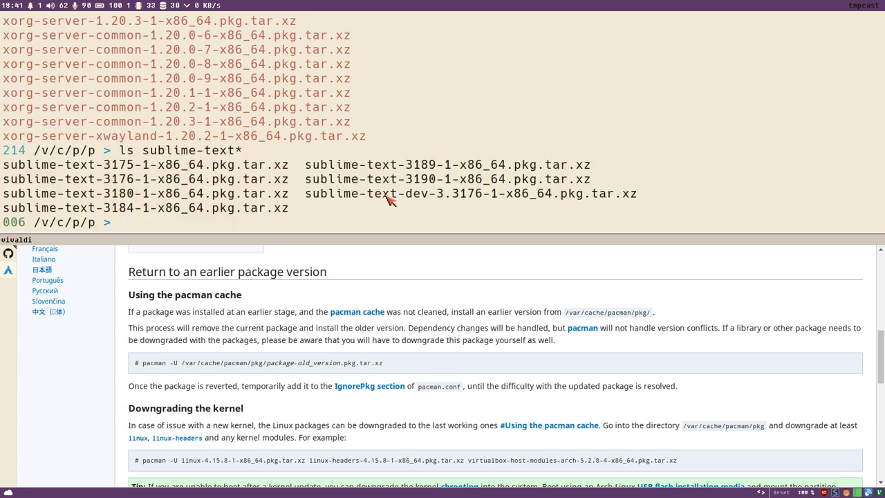
{"action": "mouse_move", "coordinate": [409, 202]}
{"action": "type", "text": "ls -l sublime-text*"}
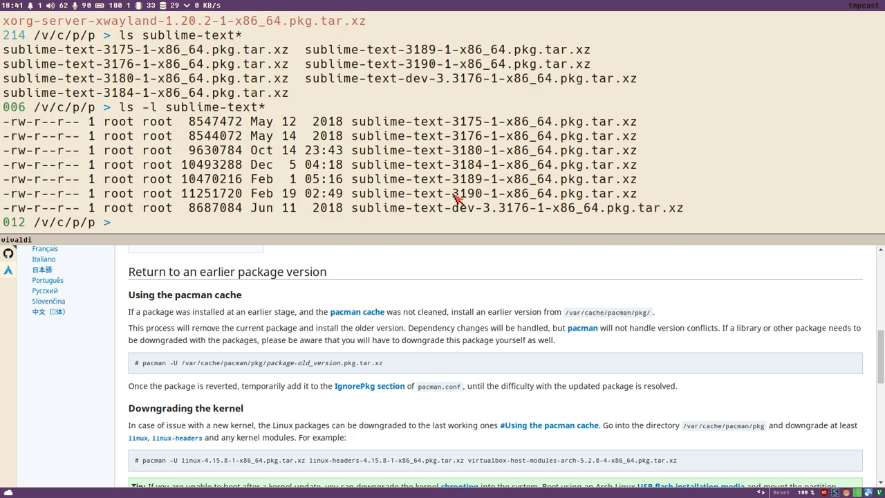
{"action": "double_click", "coordinate": [468, 194]}
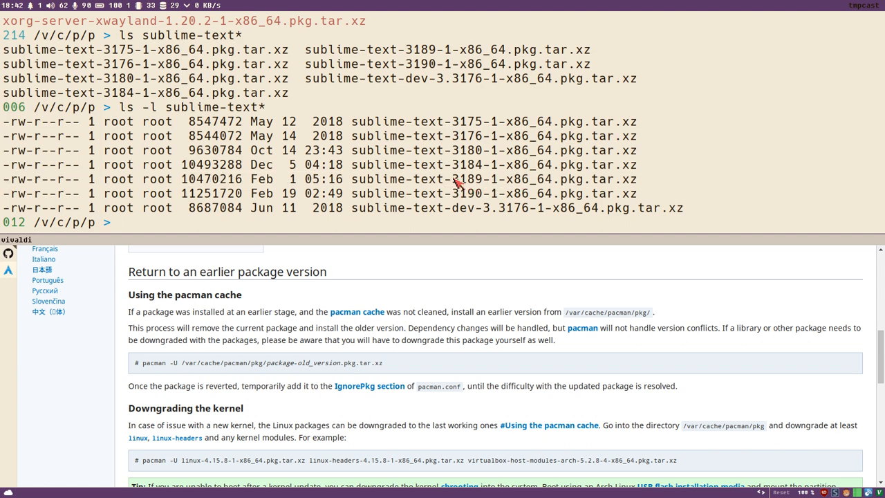
{"action": "double_click", "coordinate": [467, 180]}
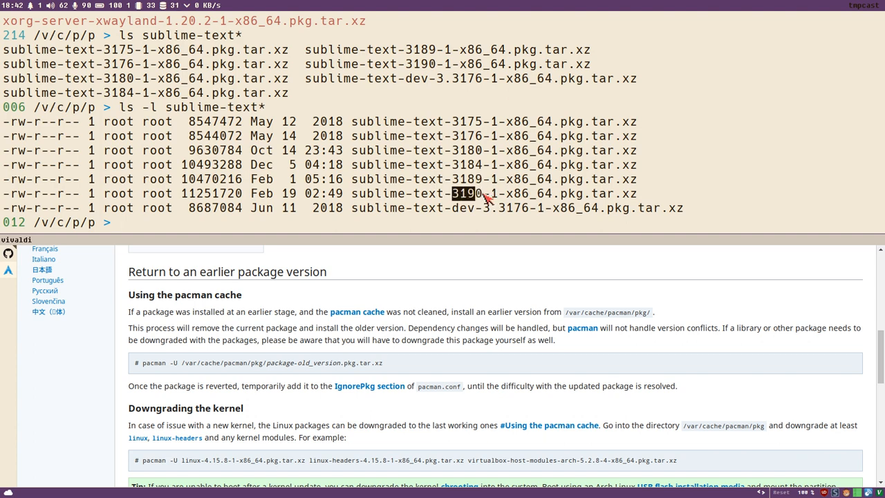
{"action": "mouse_move", "coordinate": [321, 224]}
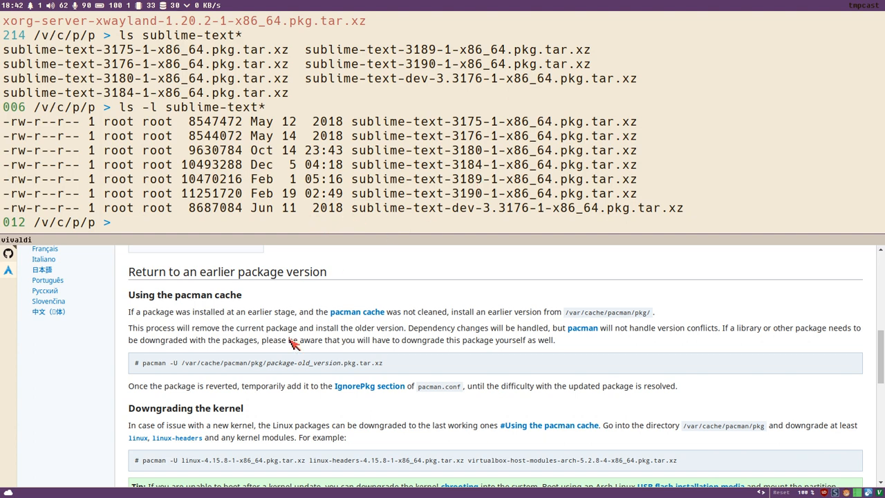
{"action": "mouse_move", "coordinate": [178, 365]}
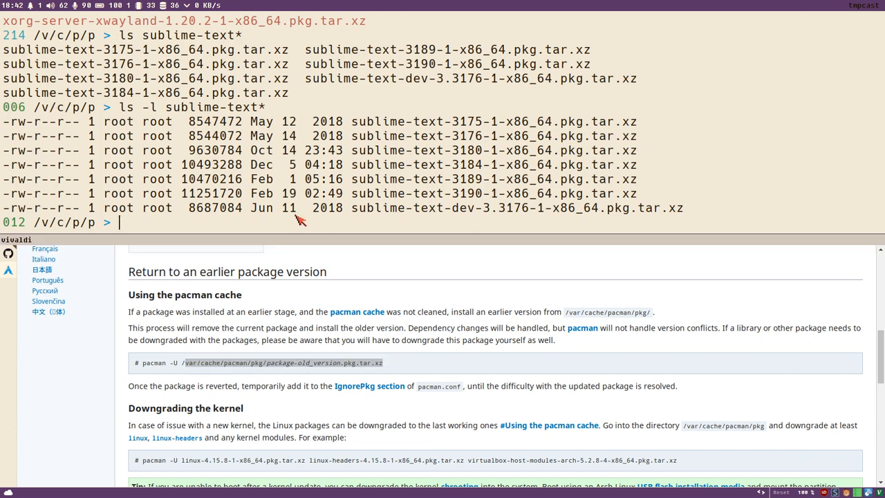
- Enter sudo pacman -U sublime-text-3189-1-x86_64.pkg.tar.xz to install the older build
{"action": "type", "text": "sudo pacman"}
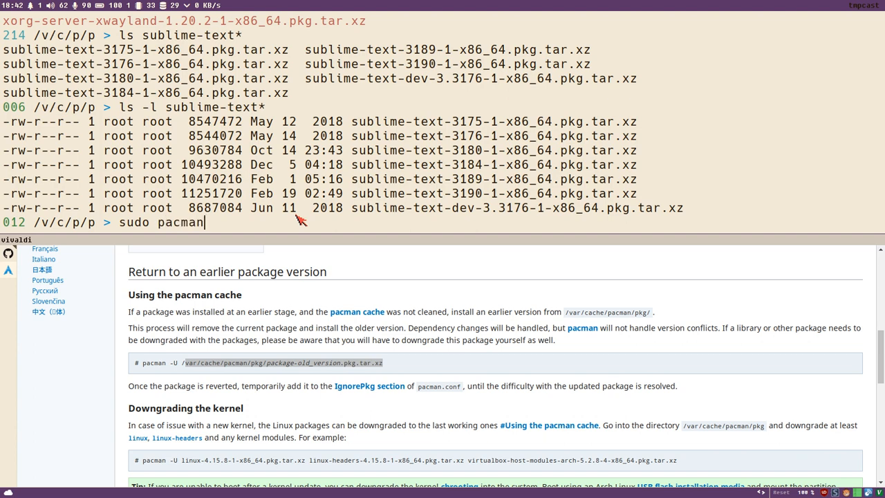
{"action": "type", "text": "-U"}
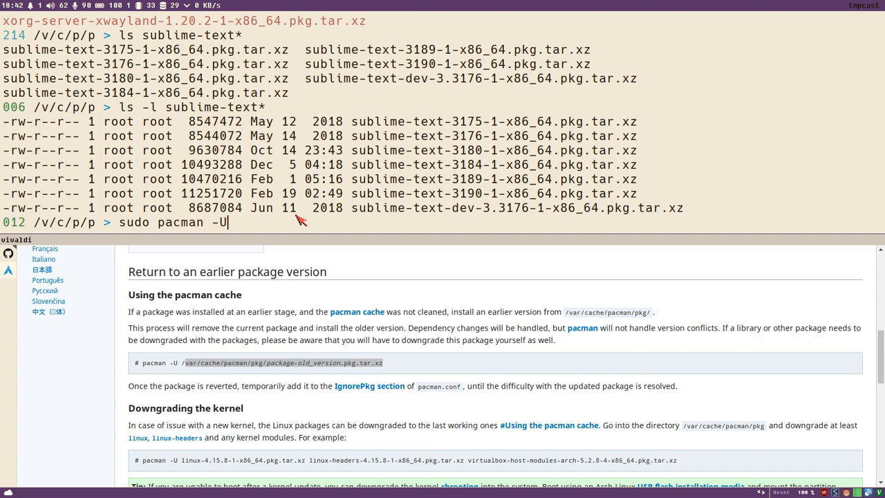
{"action": "type", "text": "sublime-text-3189-1-x86_64.pkg.tar.xz"}
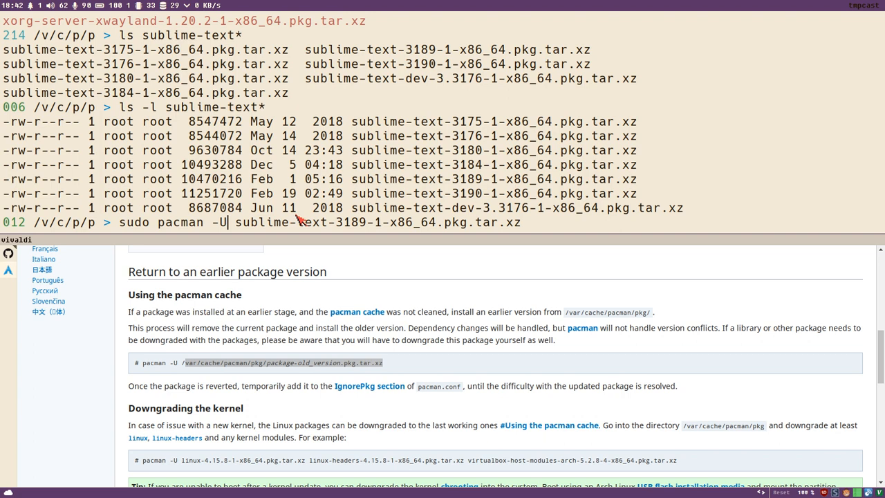
{"action": "mouse_move", "coordinate": [274, 232]}
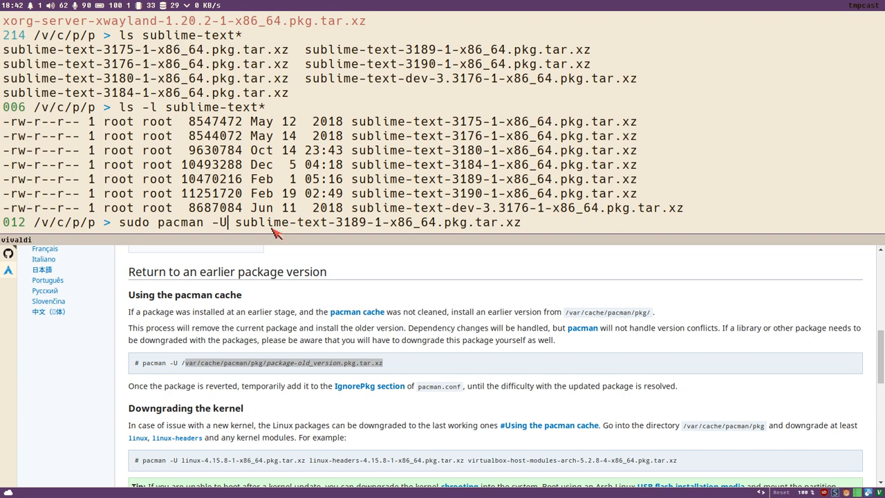
{"action": "mouse_move", "coordinate": [196, 232]}
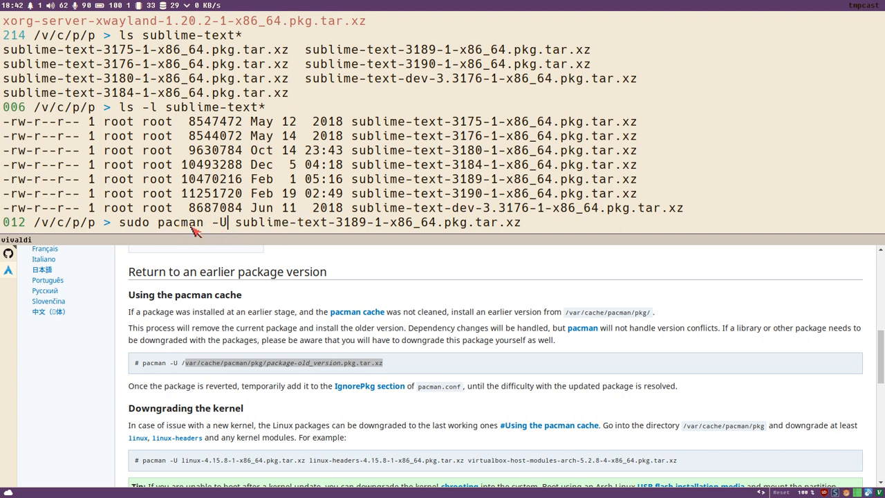
{"action": "mouse_move", "coordinate": [380, 229]}
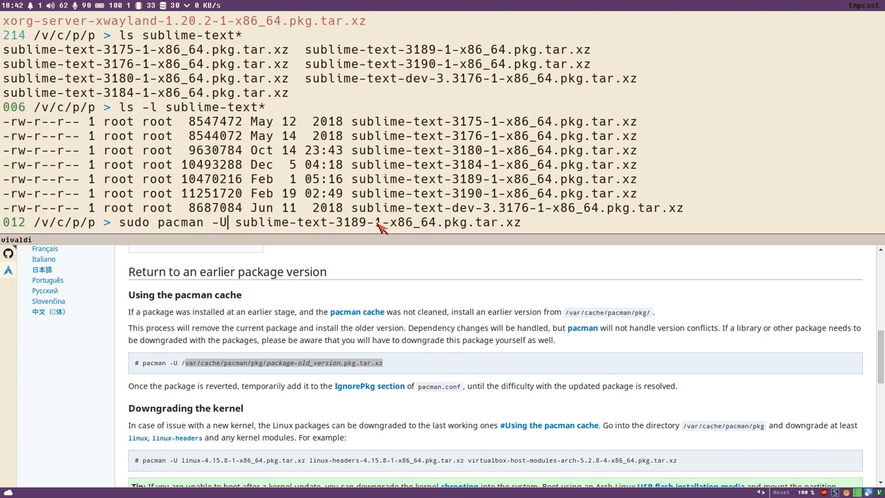
{"action": "mouse_move", "coordinate": [528, 227]}
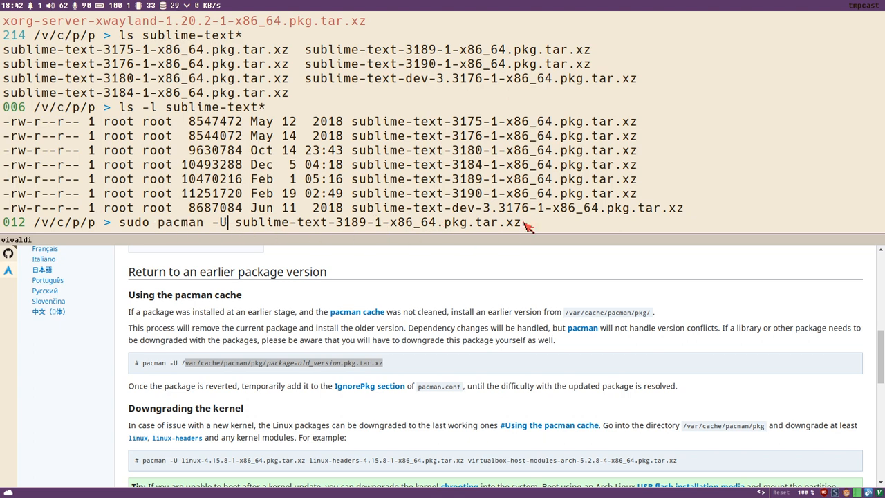
{"action": "mouse_move", "coordinate": [528, 221]}
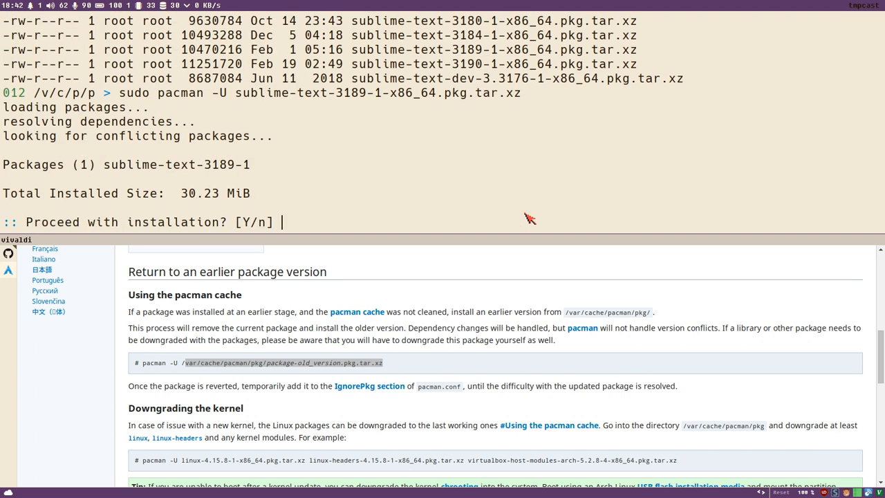
- Confirm the 3189-1 install with y, then reopen the Thunar project in Sublime
{"action": "type", "text": "y"}
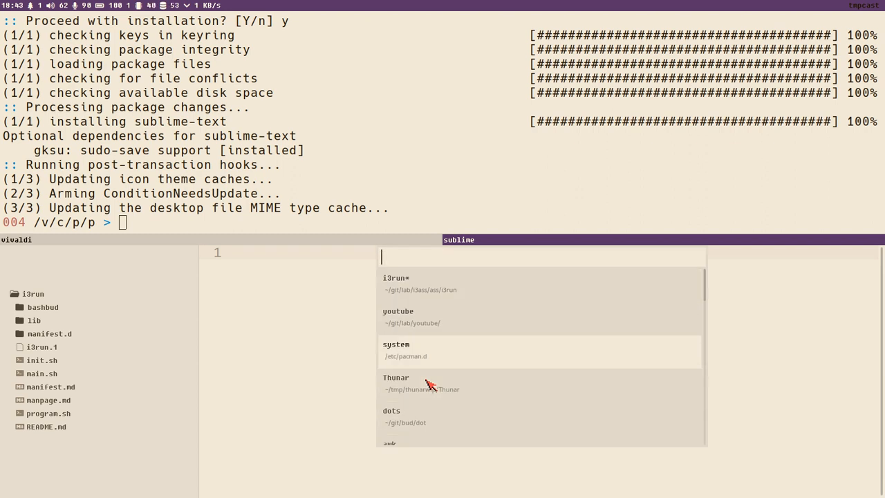
{"action": "left_click", "coordinate": [395, 377]}
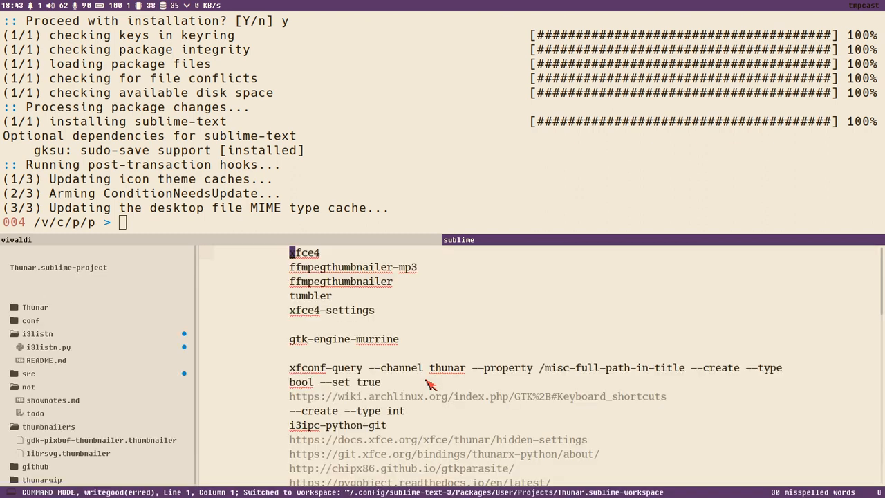
{"action": "mouse_move", "coordinate": [298, 277]}
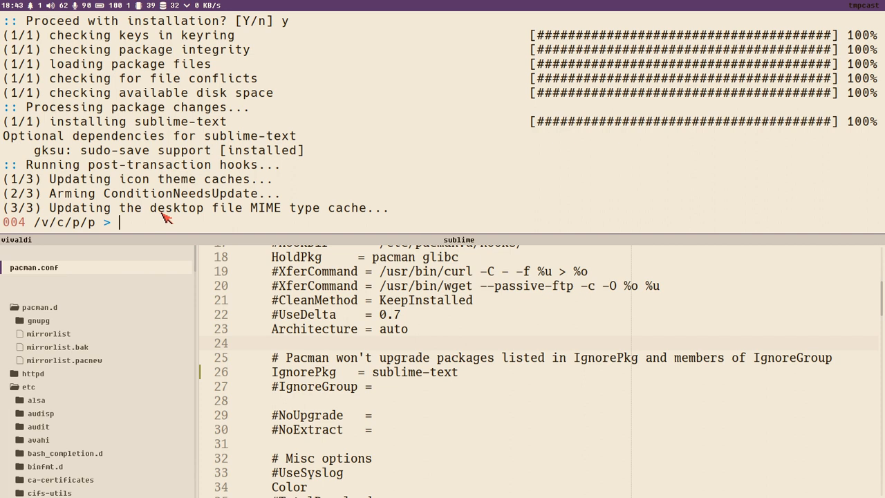
- Run sudo pacman -Syu and mark the 3190-1 version in the ignored-upgrade warning
{"action": "type", "text": "sudo pacman -Syu"}
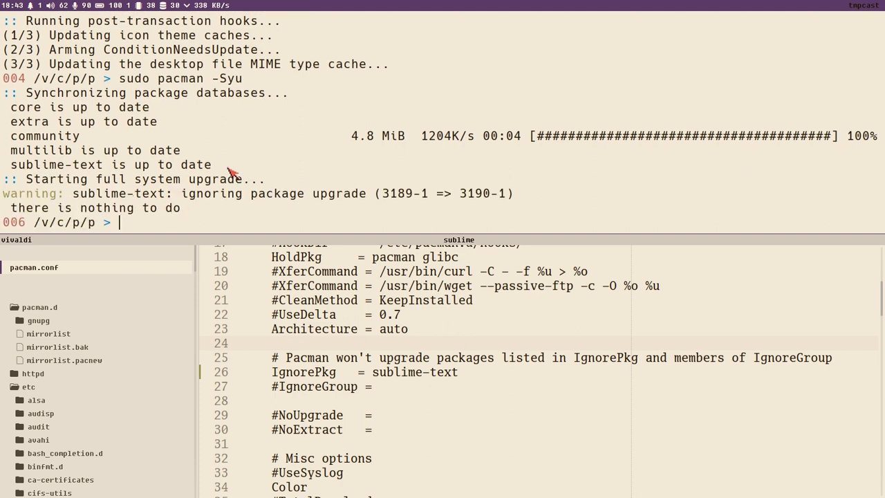
{"action": "mouse_move", "coordinate": [325, 202]}
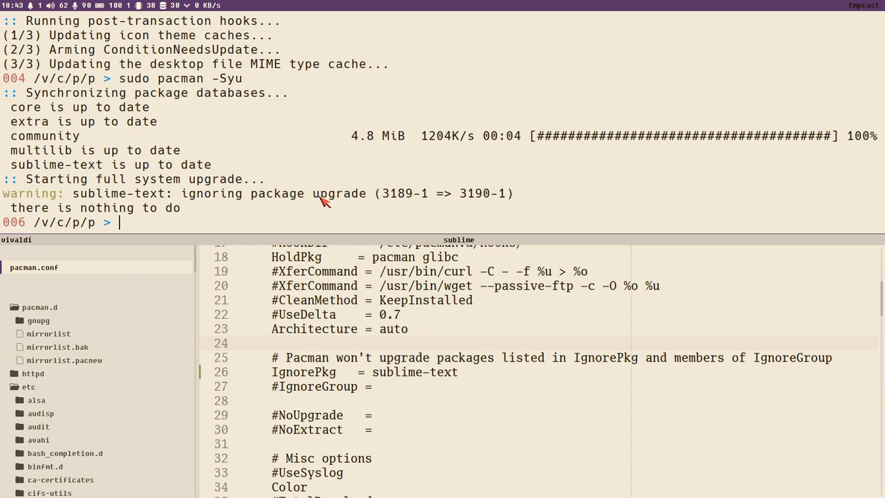
{"action": "mouse_move", "coordinate": [487, 193]}
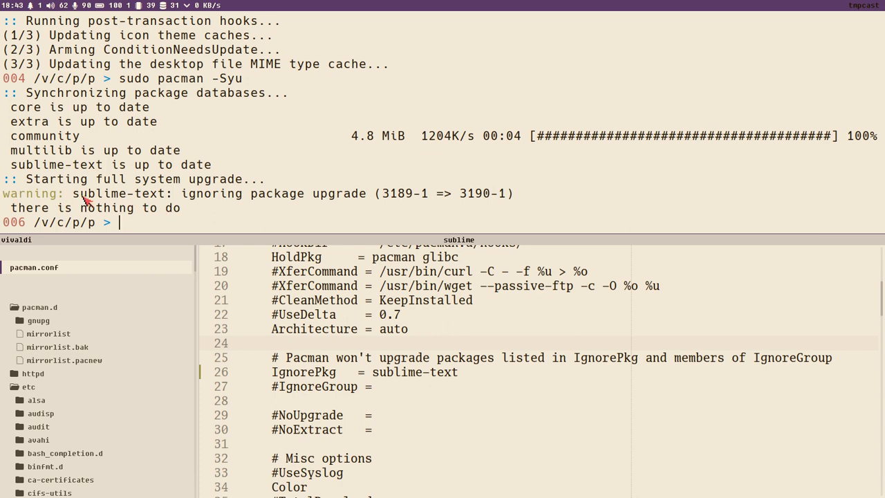
{"action": "mouse_move", "coordinate": [469, 199]}
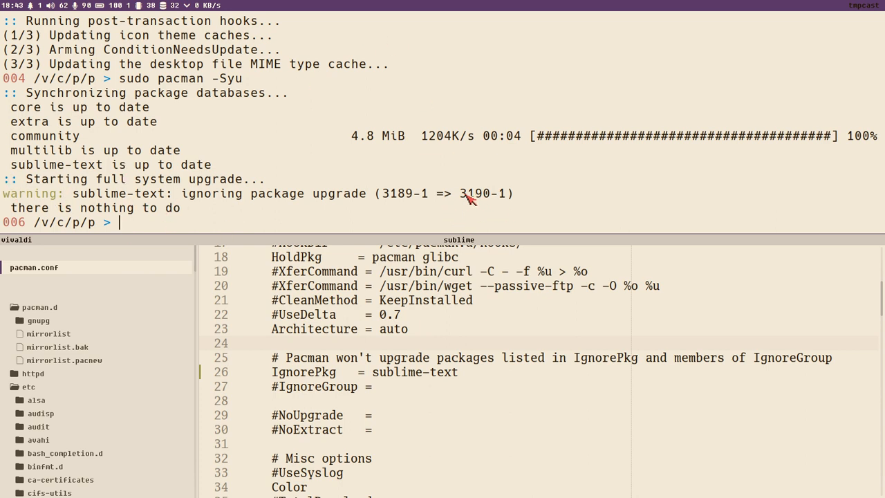
{"action": "double_click", "coordinate": [473, 194]}
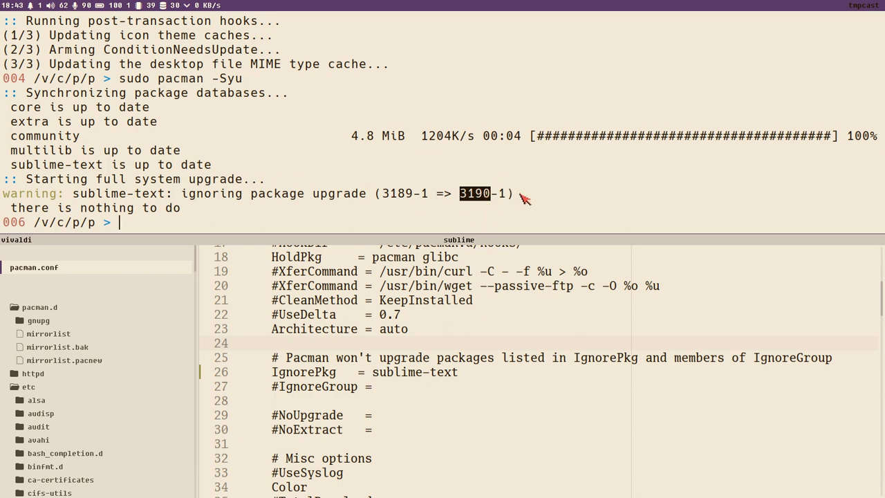
{"action": "mouse_move", "coordinate": [365, 207]}
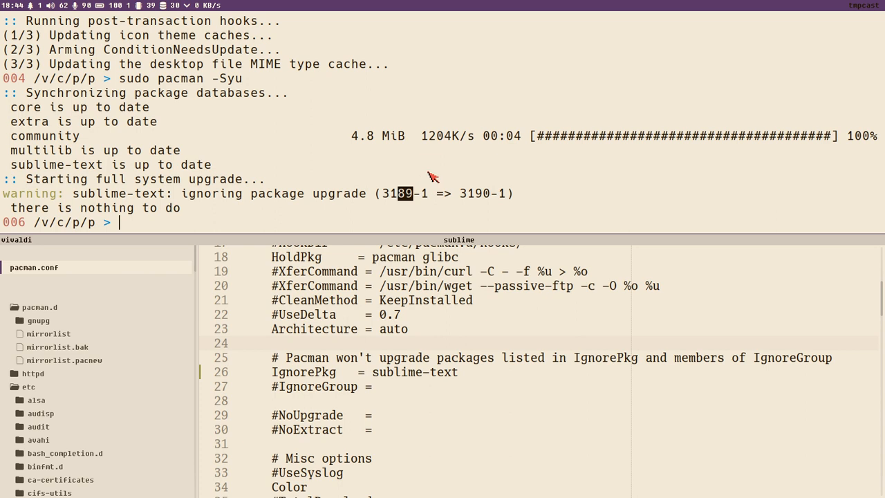
{"action": "mouse_move", "coordinate": [359, 246]}
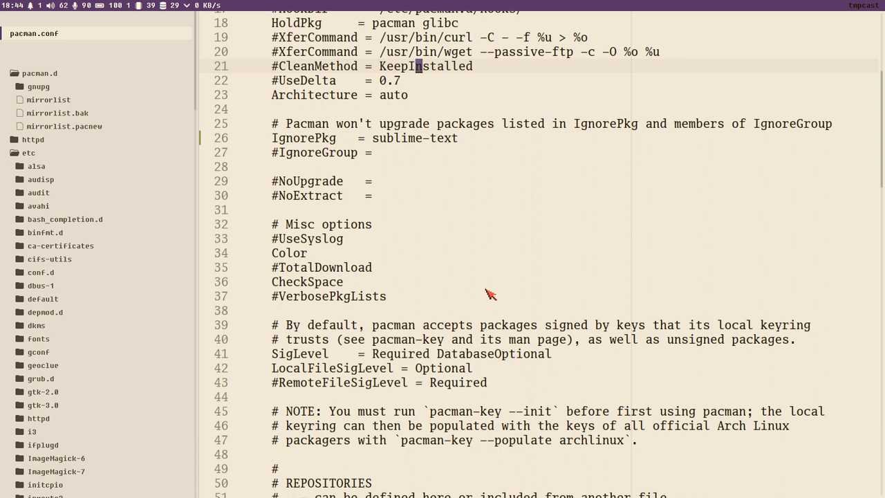
{"action": "mouse_move", "coordinate": [399, 253]}
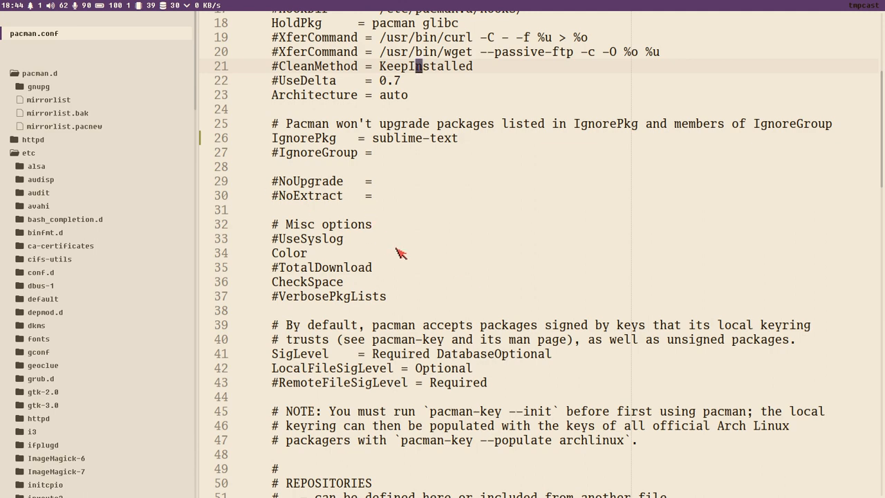
- Scroll pacman.conf to its header above the active IgnorePkg = sublime-text line
{"action": "scroll", "scroll_direction": "up", "scroll_amount": 3}
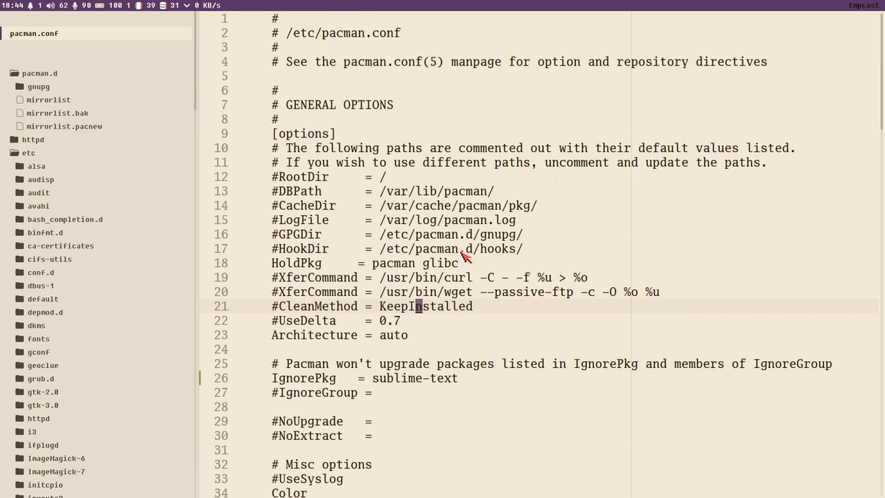
{"action": "mouse_move", "coordinate": [464, 224]}
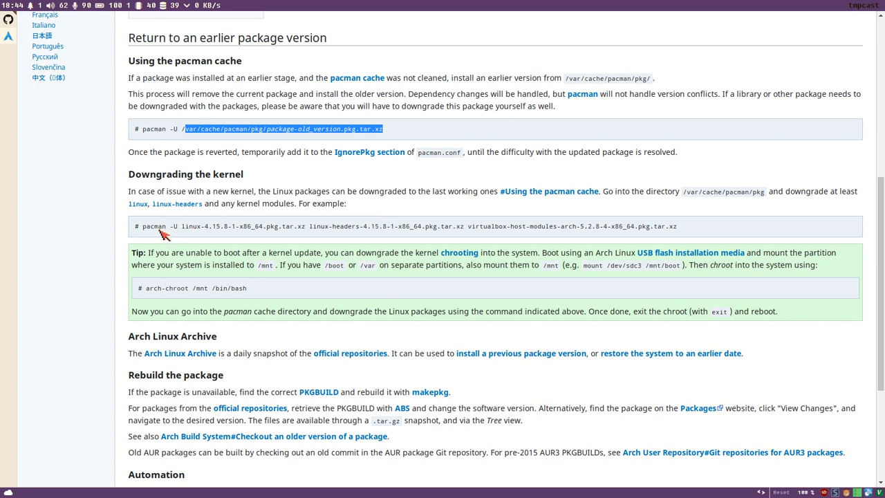
{"action": "mouse_move", "coordinate": [407, 227]}
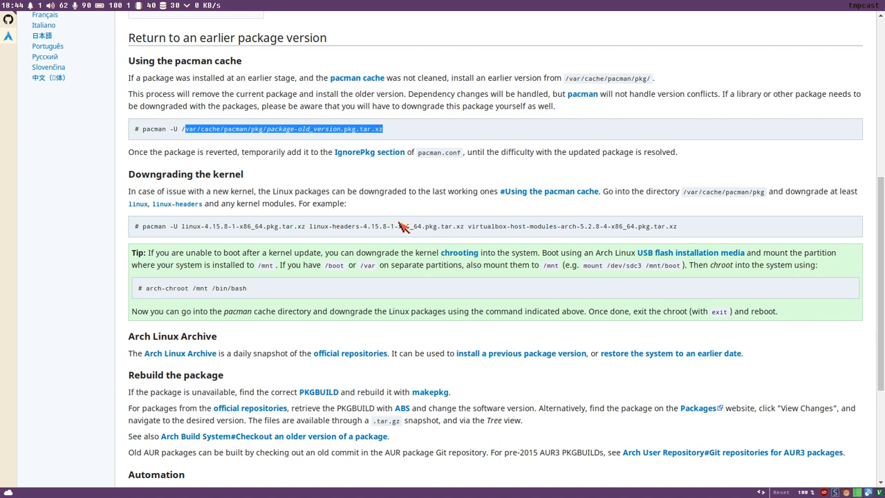
{"action": "scroll", "scroll_direction": "down", "scroll_amount": 3}
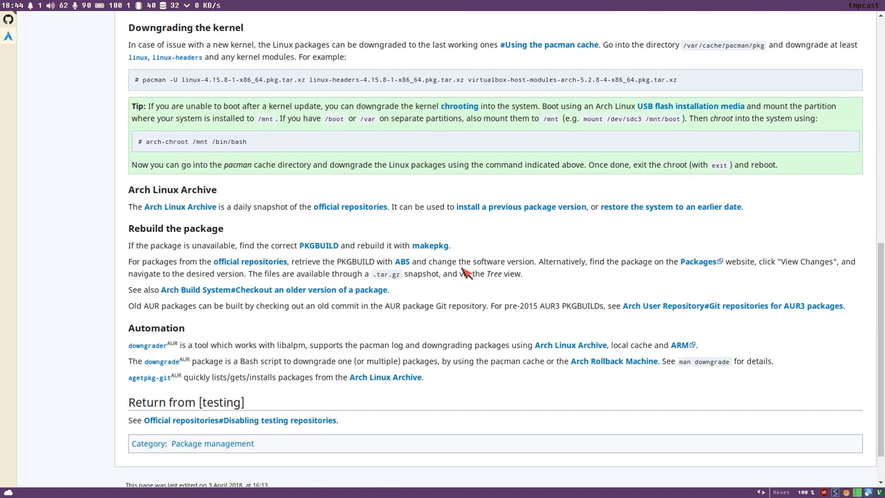
{"action": "mouse_move", "coordinate": [268, 368]}
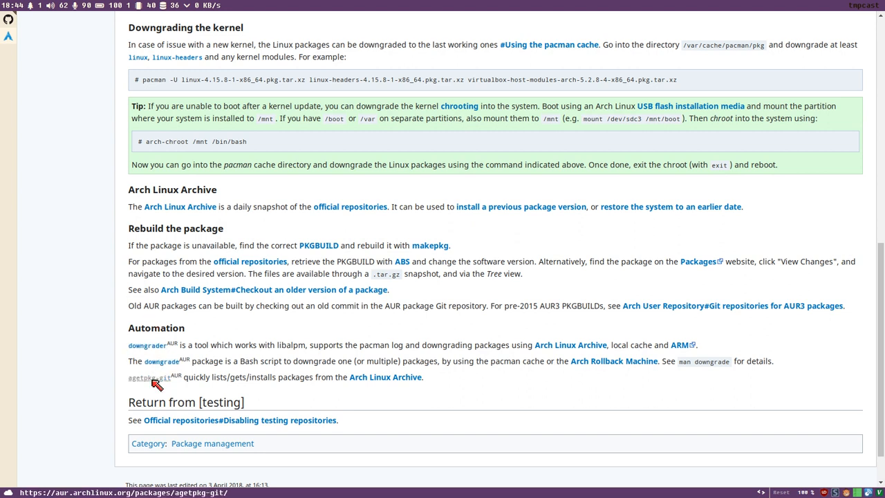
{"action": "mouse_move", "coordinate": [261, 360]}
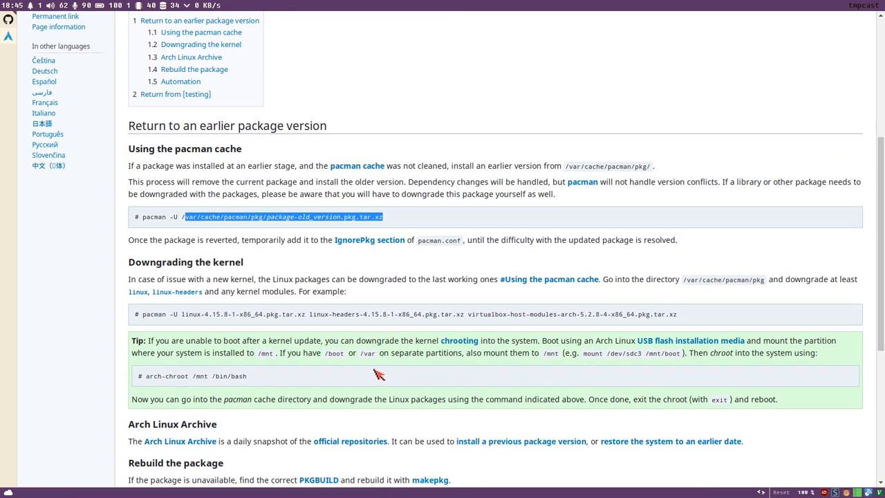
{"action": "mouse_move", "coordinate": [261, 280]}
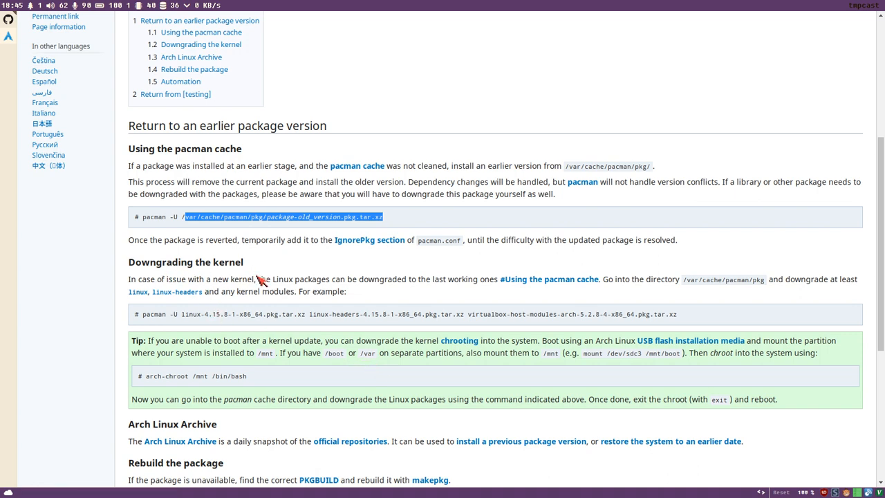
{"action": "scroll", "scroll_direction": "down", "scroll_amount": 3}
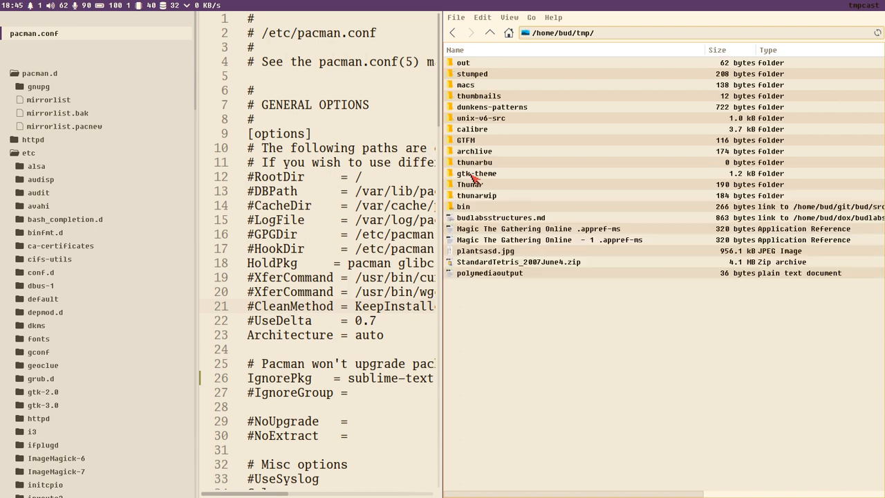
{"action": "double_click", "coordinate": [475, 195]}
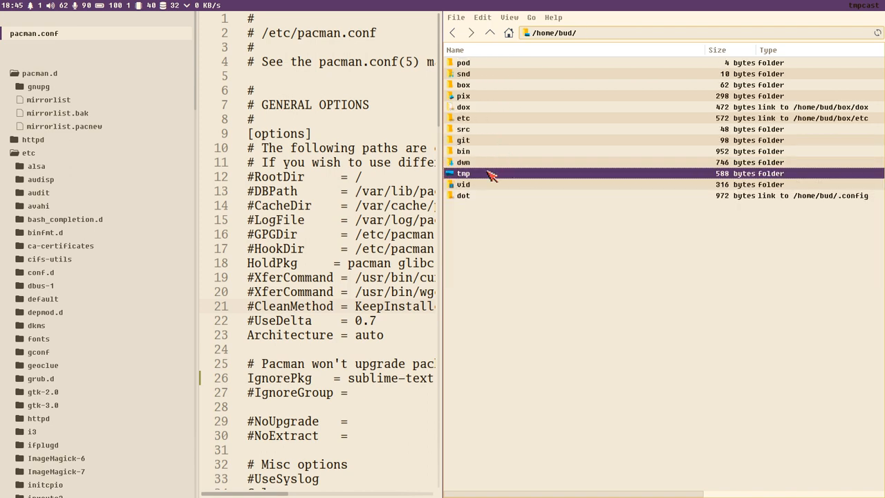
{"action": "double_click", "coordinate": [463, 172]}
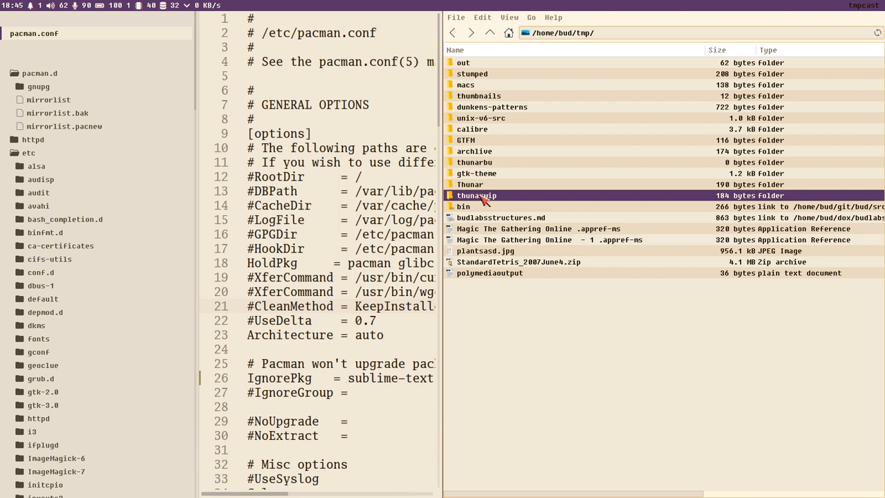
{"action": "double_click", "coordinate": [476, 196]}
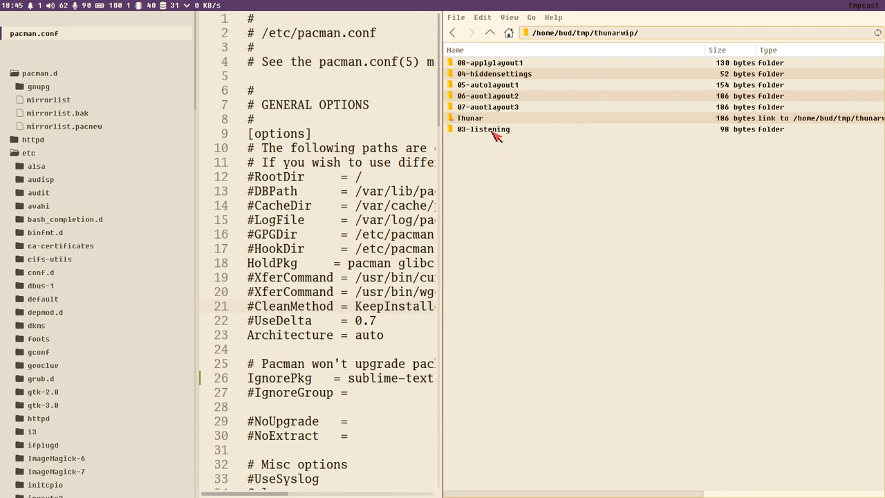
{"action": "mouse_move", "coordinate": [481, 72]}
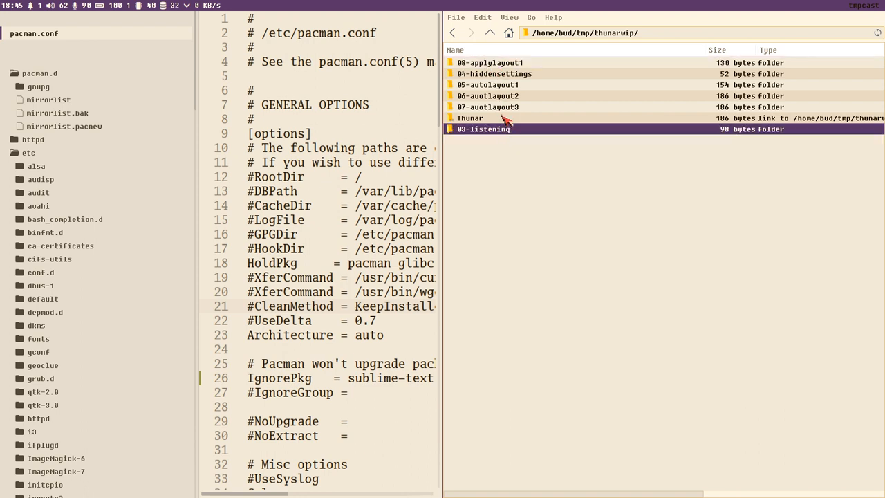
{"action": "left_click", "coordinate": [489, 62]}
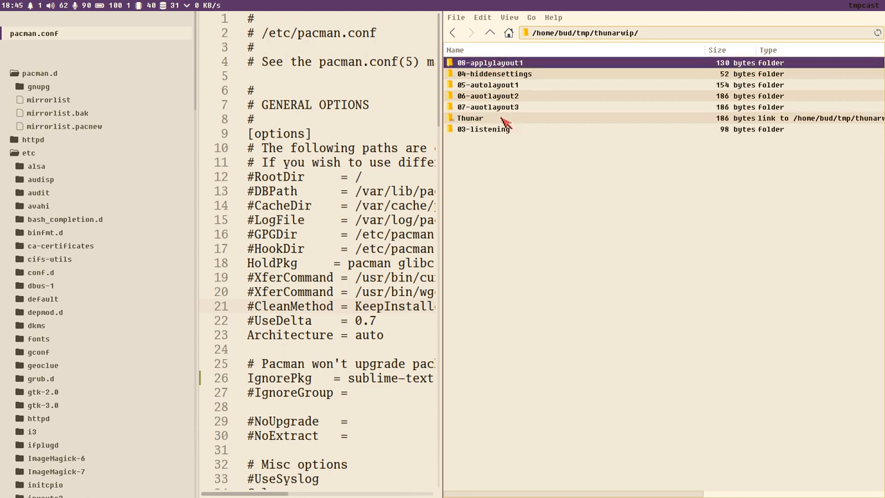
{"action": "left_click", "coordinate": [487, 85]}
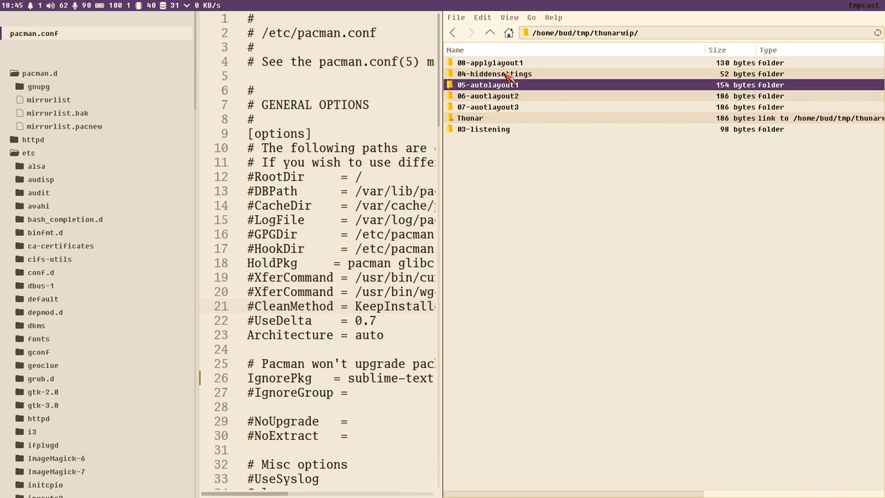
{"action": "left_click", "coordinate": [488, 107]}
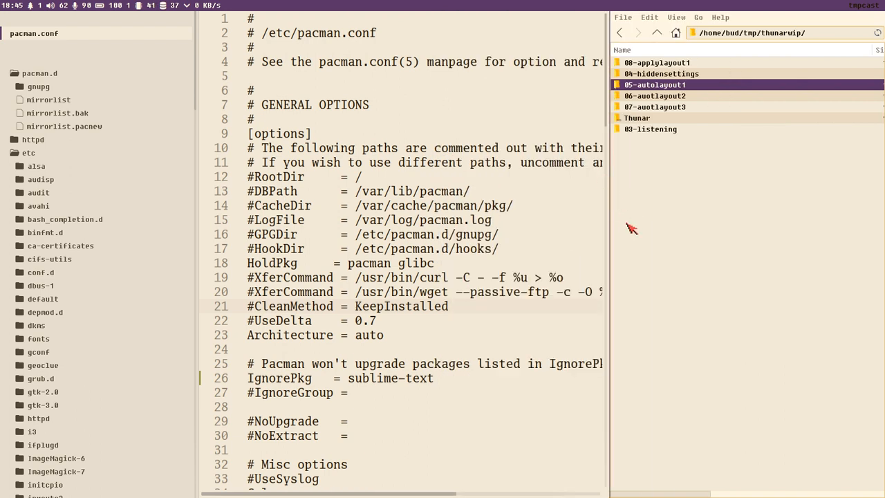
{"action": "mouse_move", "coordinate": [555, 145]}
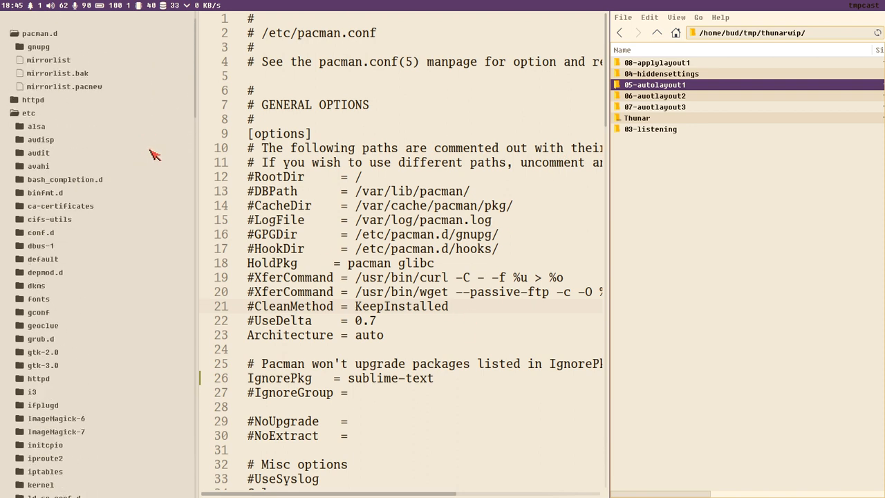
{"action": "left_click", "coordinate": [657, 33]}
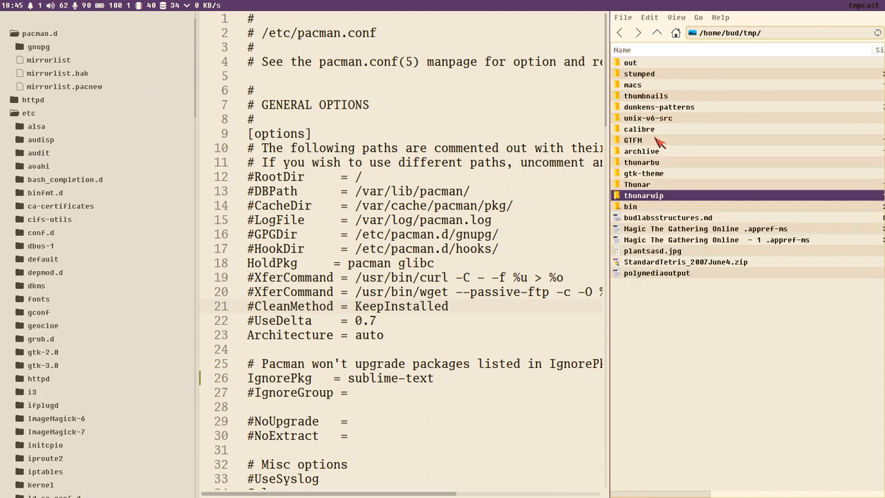
{"action": "mouse_move", "coordinate": [799, 142]}
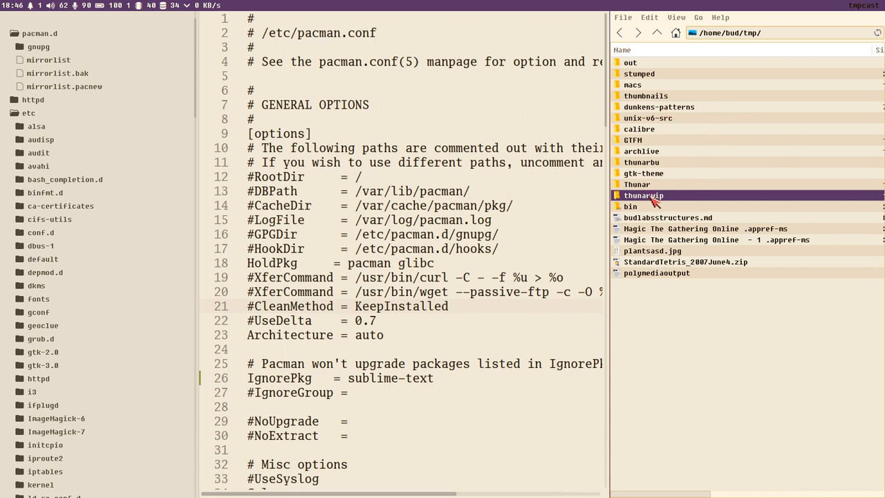
{"action": "double_click", "coordinate": [642, 196]}
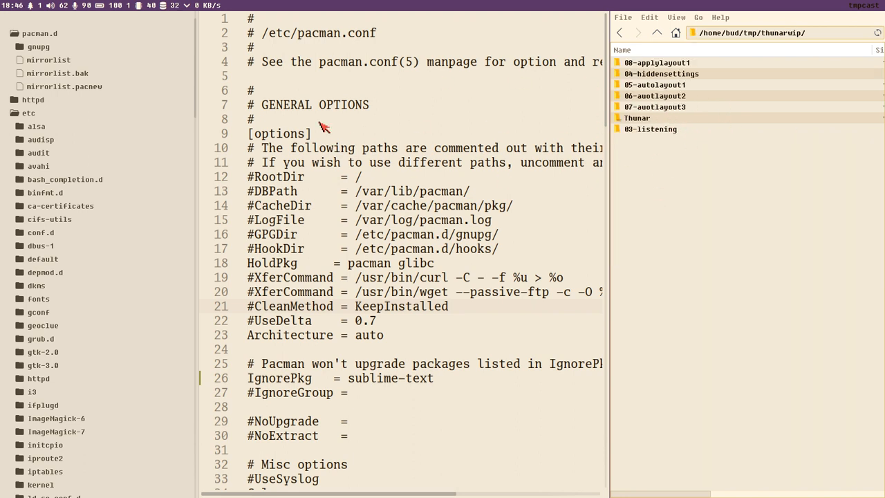
{"action": "mouse_move", "coordinate": [117, 263]}
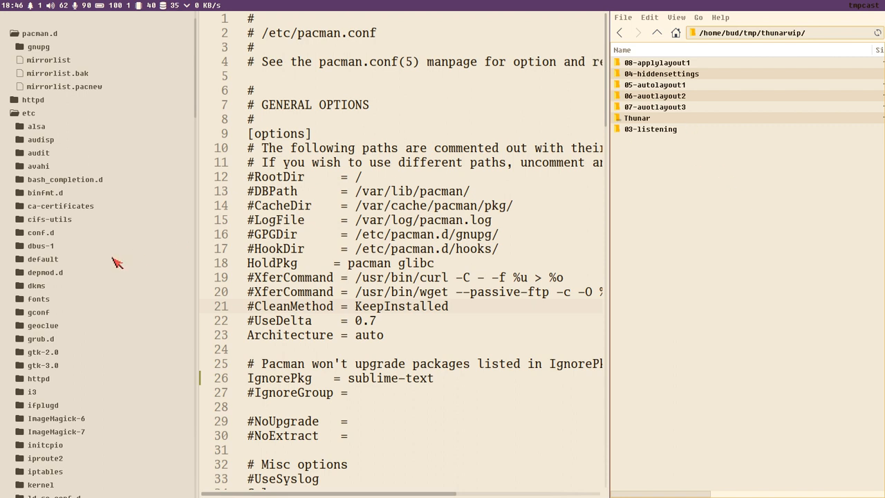
{"action": "left_click", "coordinate": [656, 95]}
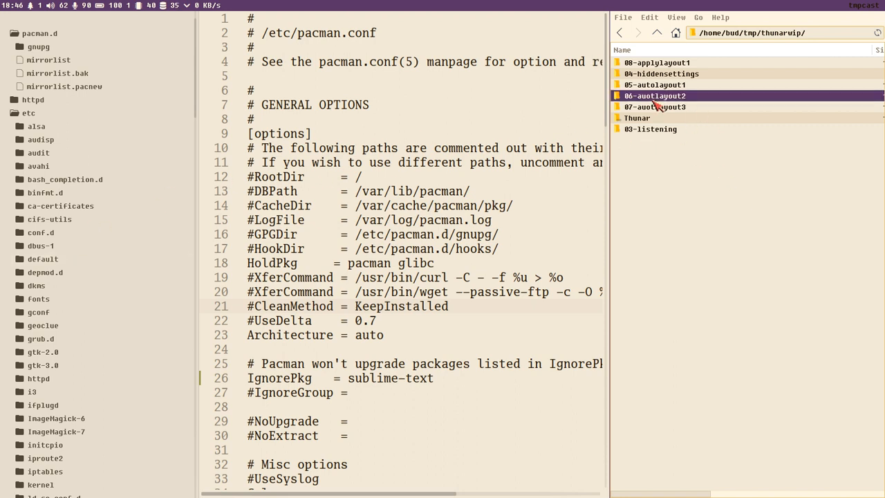
{"action": "left_click", "coordinate": [661, 73]}
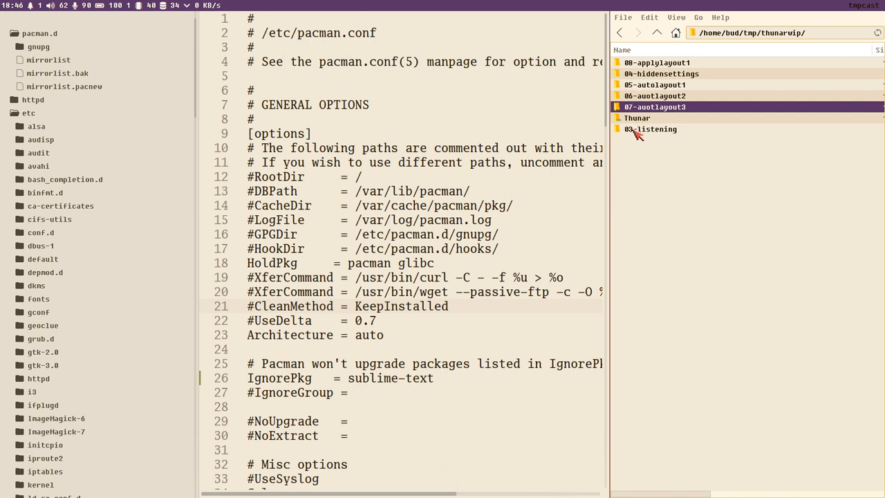
{"action": "mouse_move", "coordinate": [658, 177]}
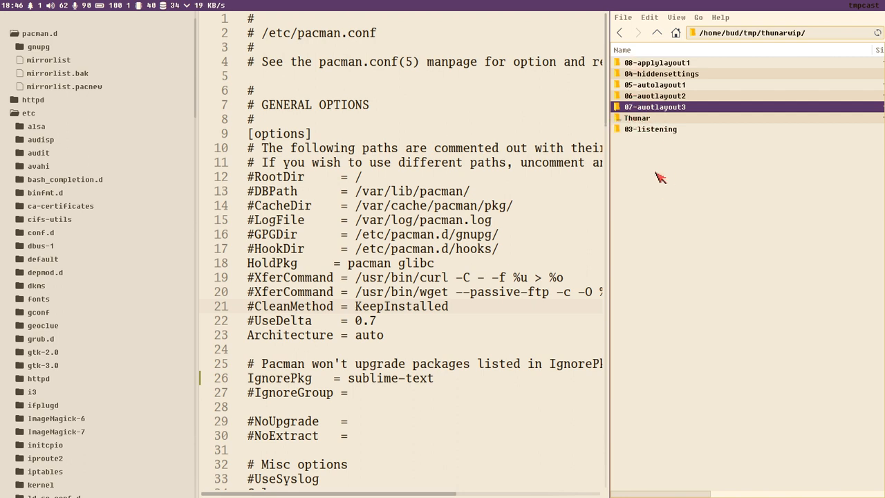
{"action": "mouse_move", "coordinate": [680, 152]}
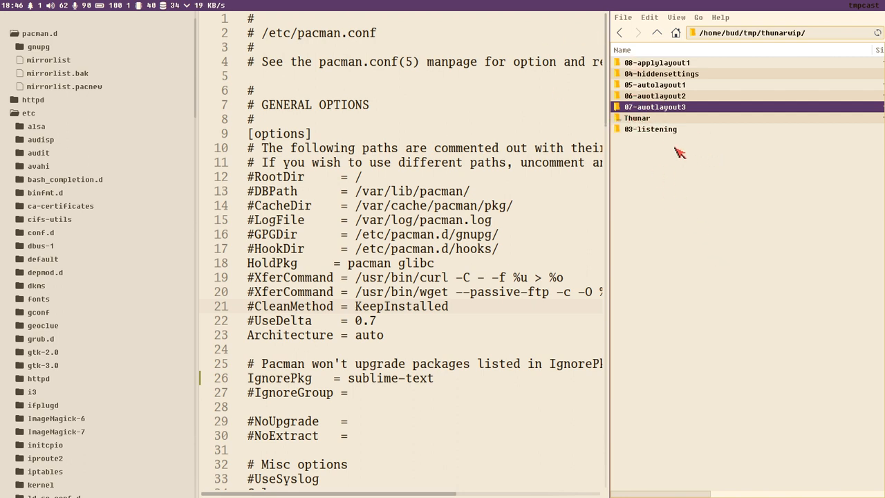
{"action": "mouse_move", "coordinate": [679, 163]}
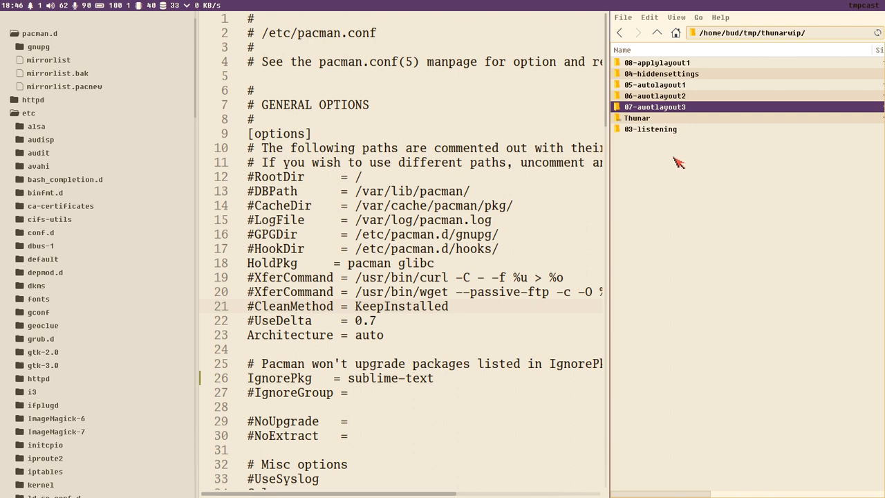
{"action": "mouse_move", "coordinate": [366, 137]}
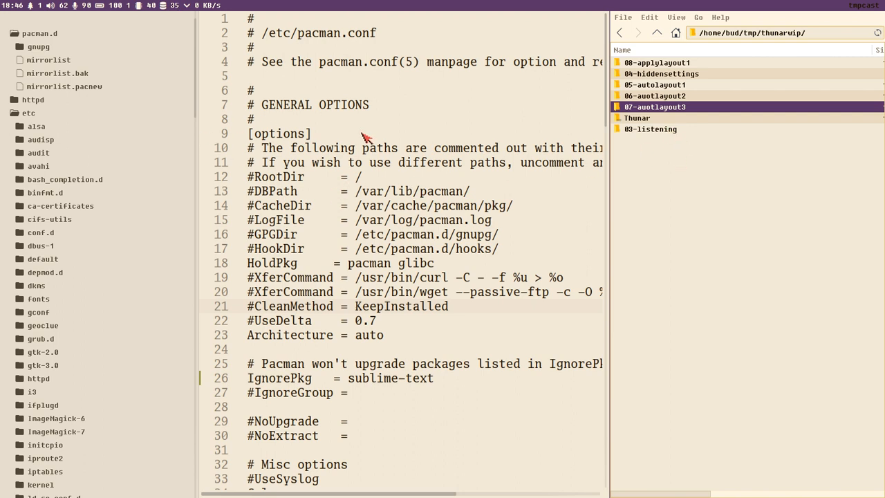
{"action": "mouse_move", "coordinate": [539, 153]}
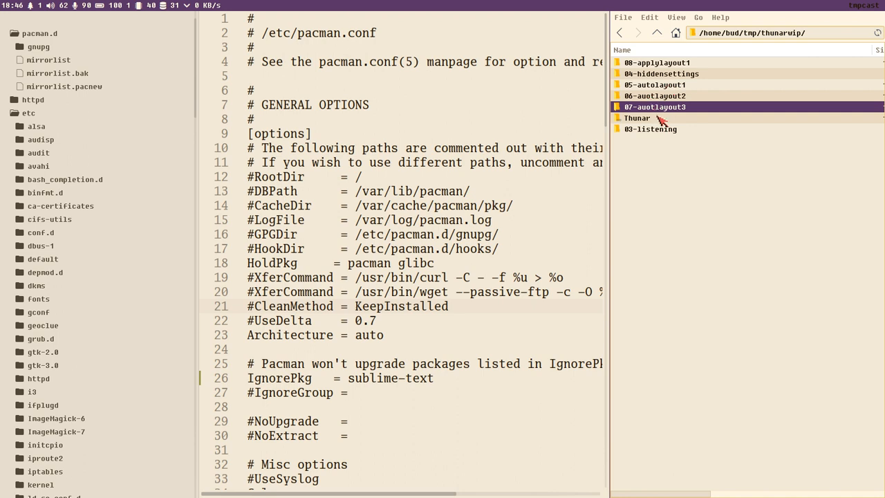
{"action": "mouse_move", "coordinate": [636, 178]}
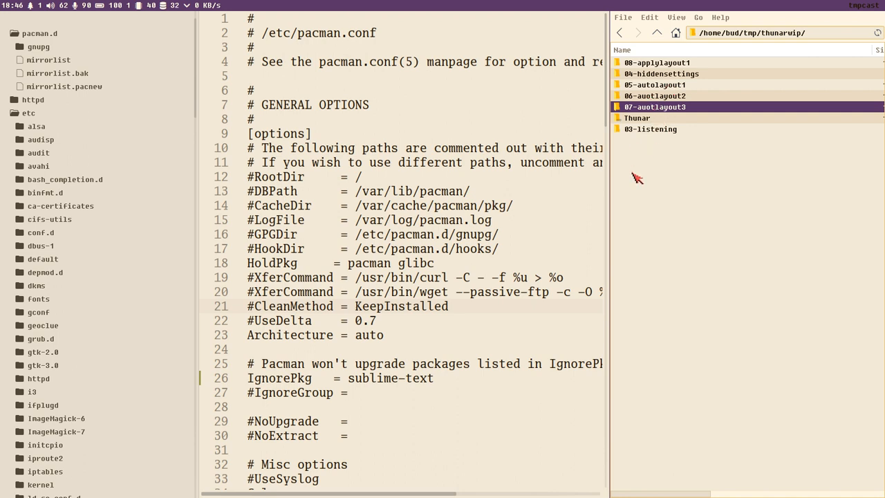
{"action": "left_click", "coordinate": [357, 177]}
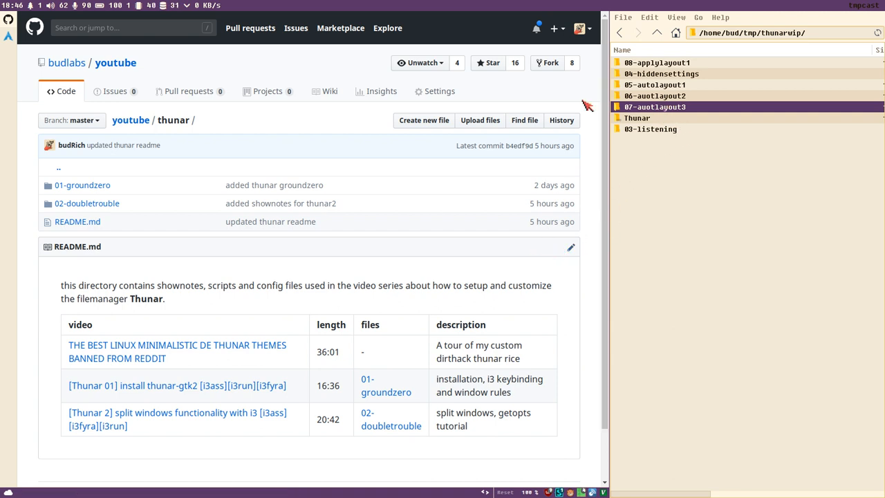
{"action": "mouse_move", "coordinate": [691, 113]}
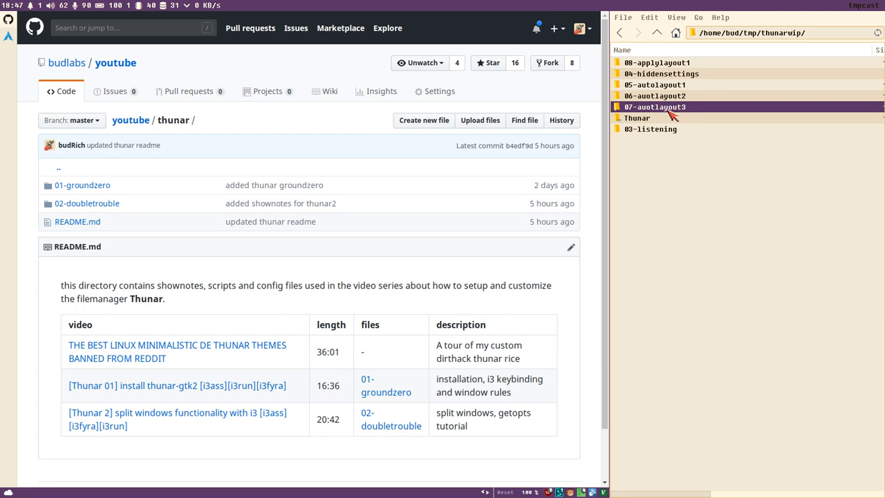
- Enter the 07-auotlayout3 folder in Thunar and select thunarIPCstart.sh
{"action": "double_click", "coordinate": [655, 107]}
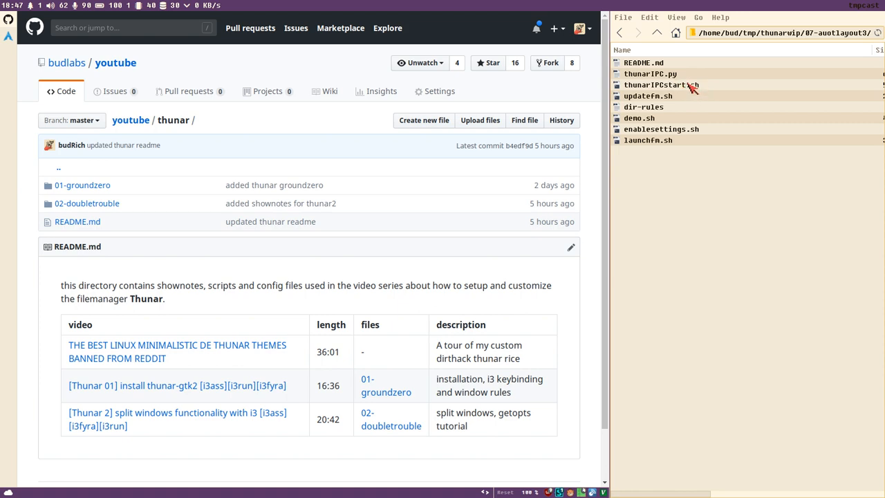
{"action": "left_click", "coordinate": [661, 84]}
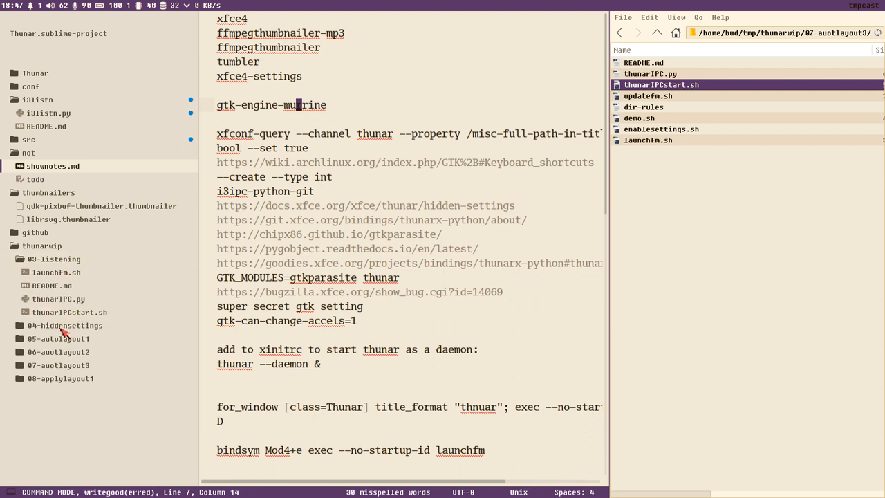
- Open thunarIPCstart.sh from 03-listening via the sidebar and briefly highlight text on line 11
{"action": "left_click", "coordinate": [64, 325]}
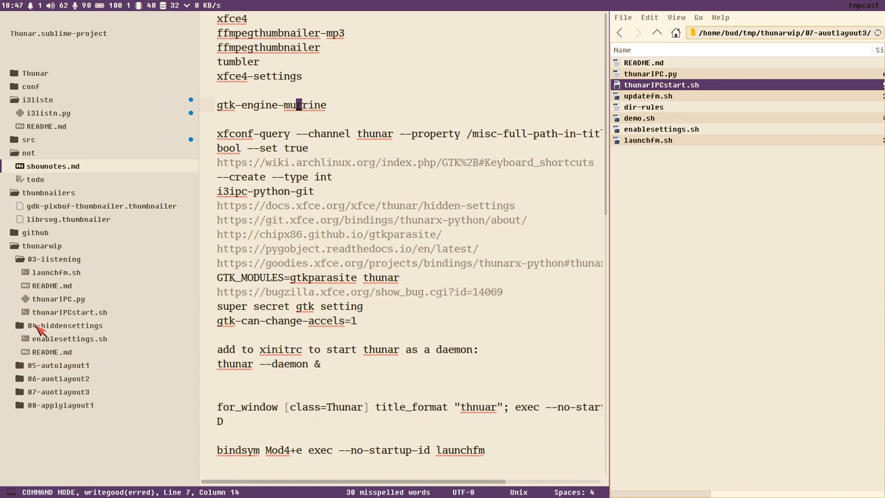
{"action": "left_click", "coordinate": [69, 312]}
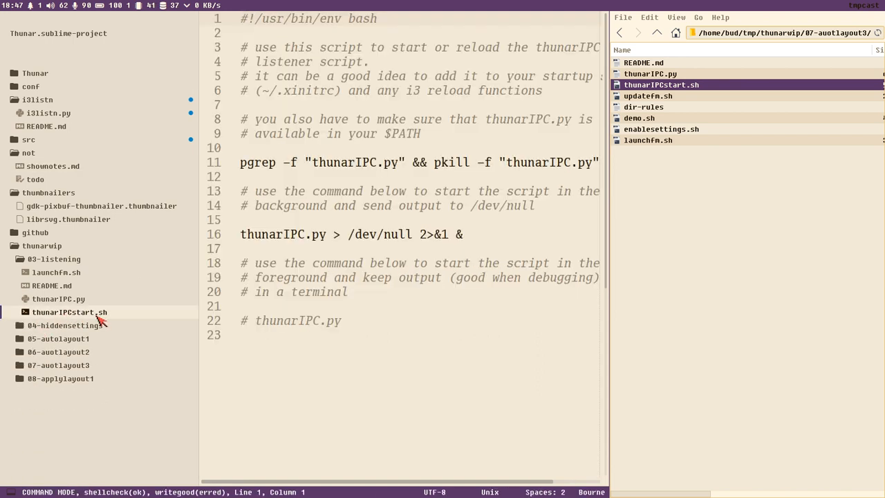
{"action": "left_click_drag", "start_coordinate": [393, 162], "coordinate": [546, 162]}
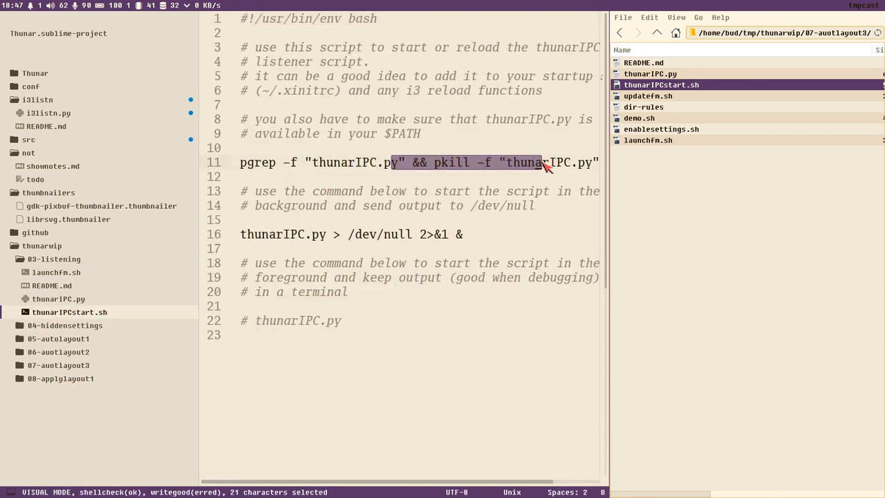
{"action": "key", "text": "Escape"}
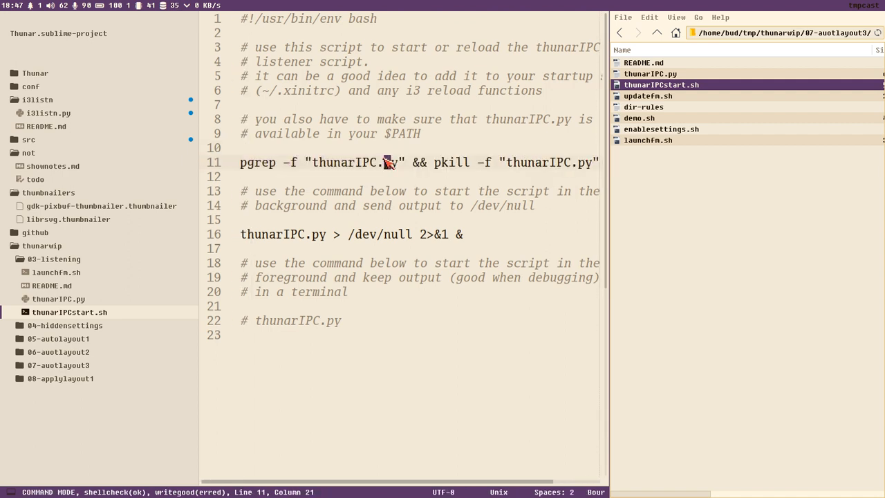
{"action": "mouse_move", "coordinate": [409, 180]}
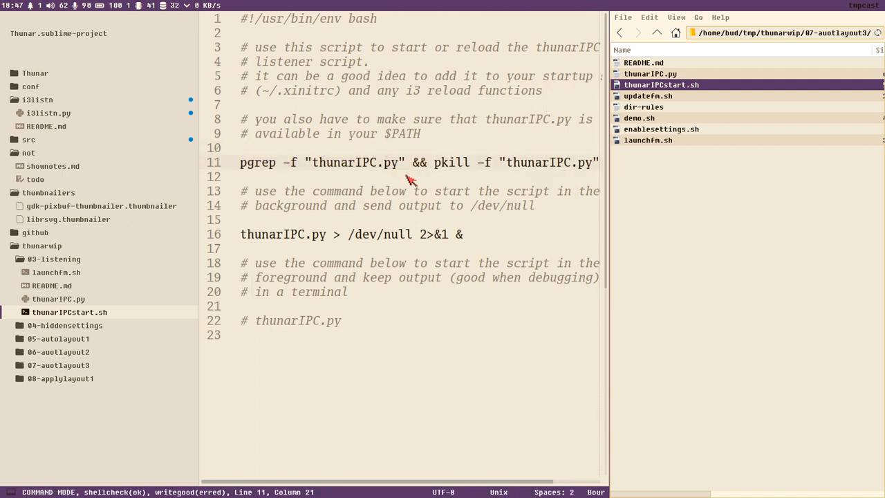